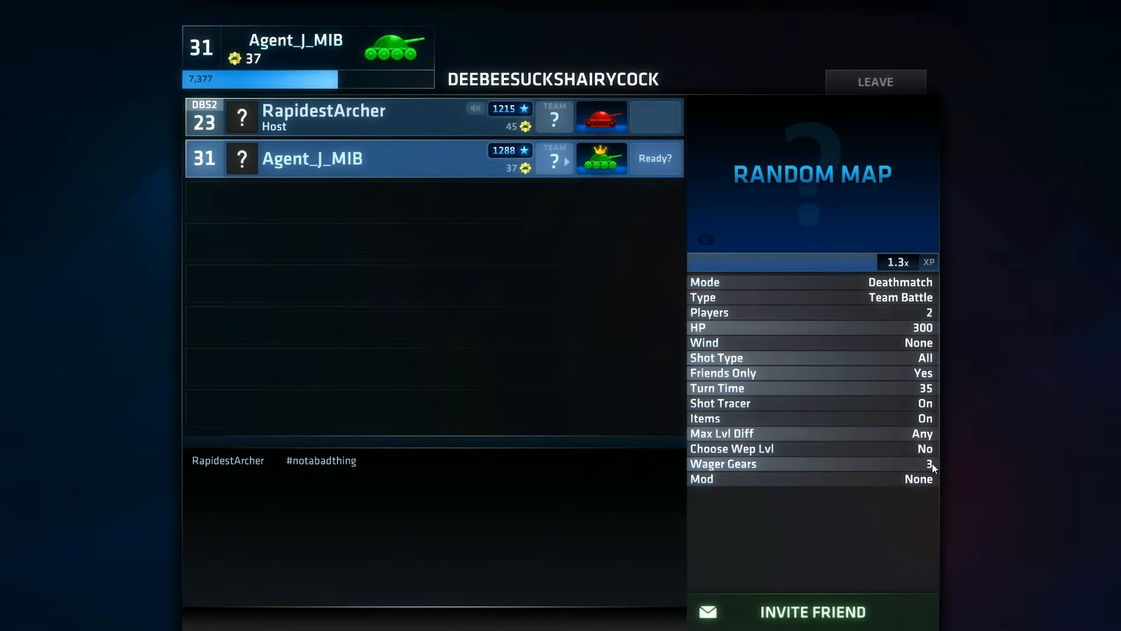
mouse_move(945, 451)
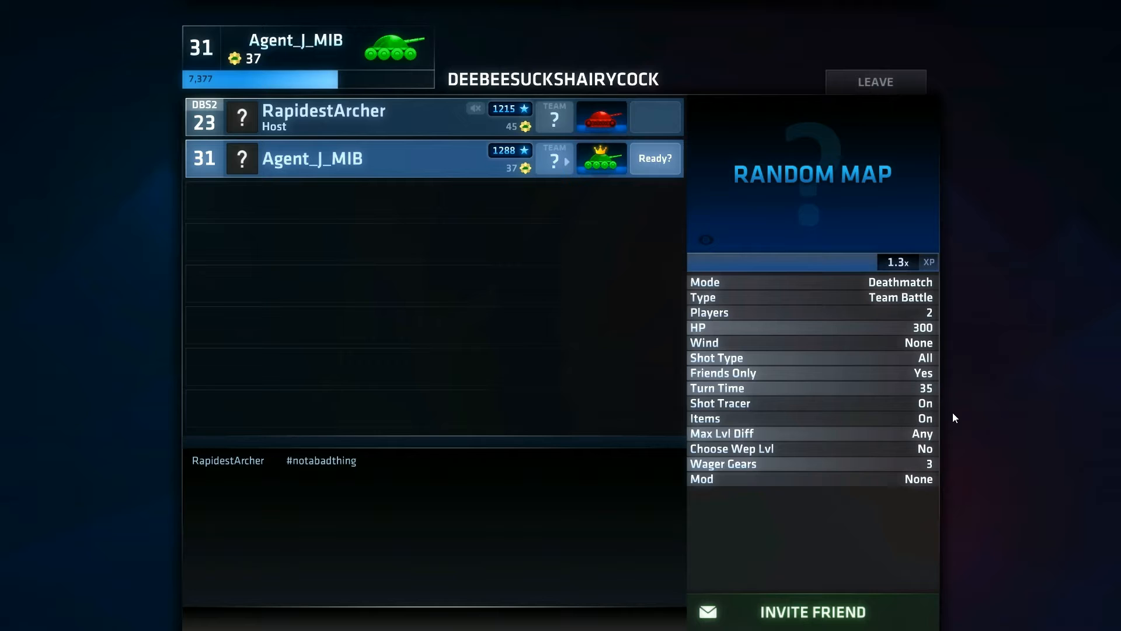
Mark yourself ready in the lobby so the Wager 3 Gears? prompt appears
left_click(654, 116)
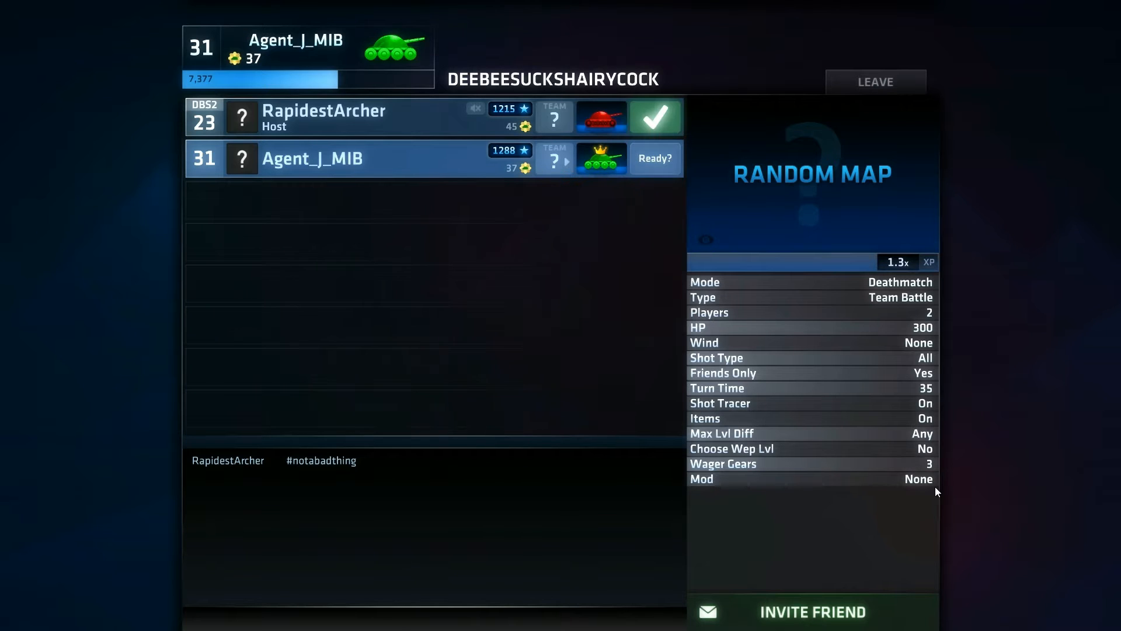
mouse_move(946, 445)
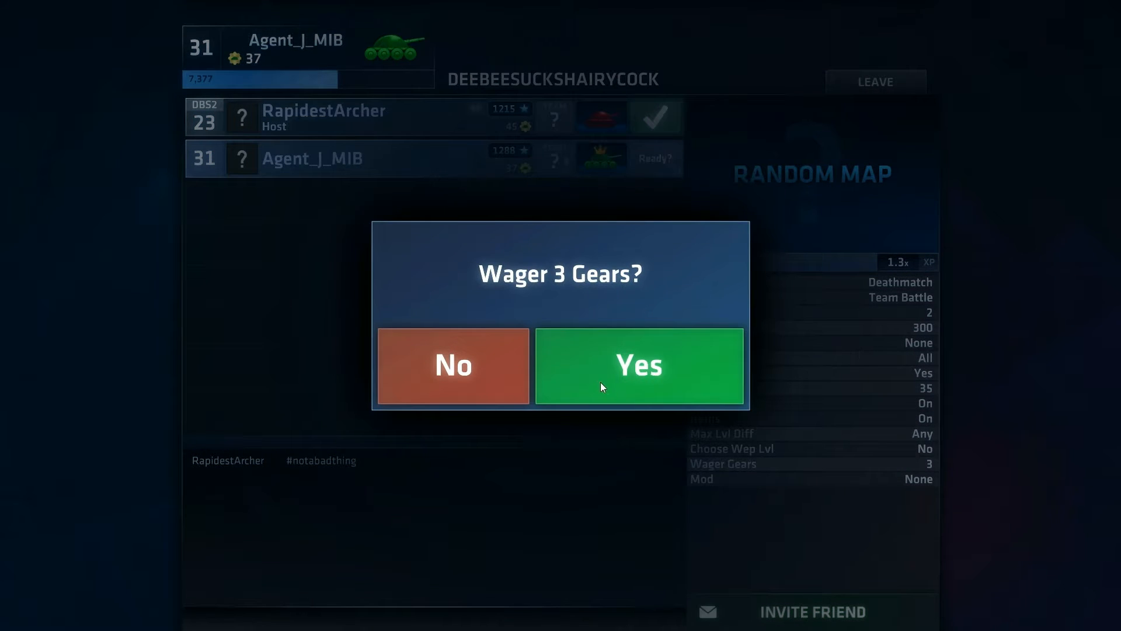
Accept the 3-gear wager, start the match and load the Grenade
left_click(640, 366)
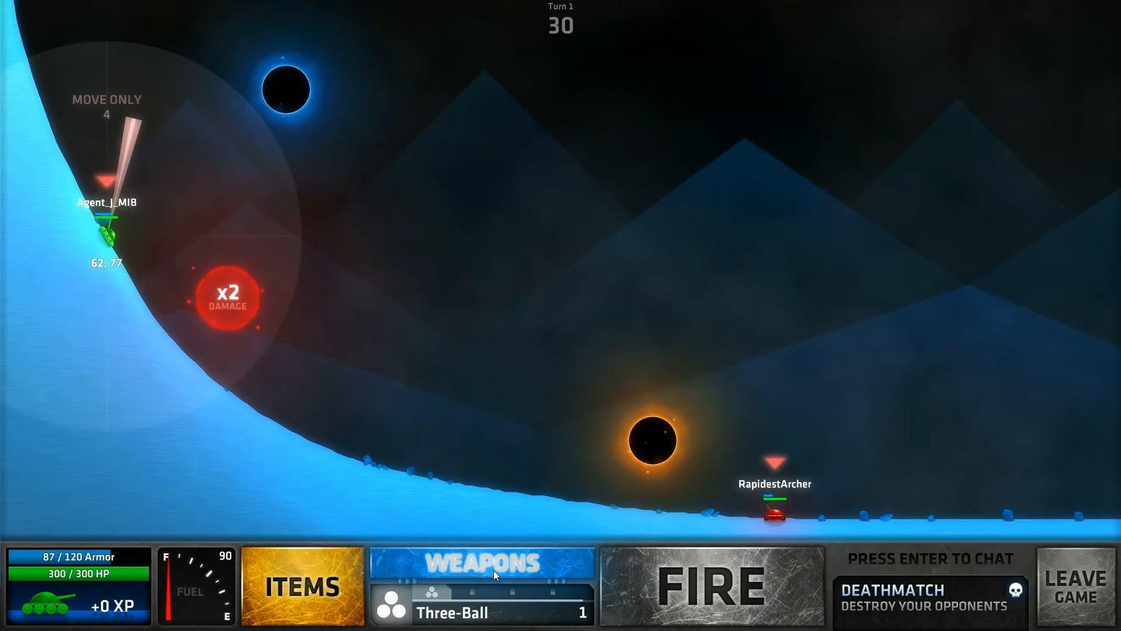
left_click(492, 567)
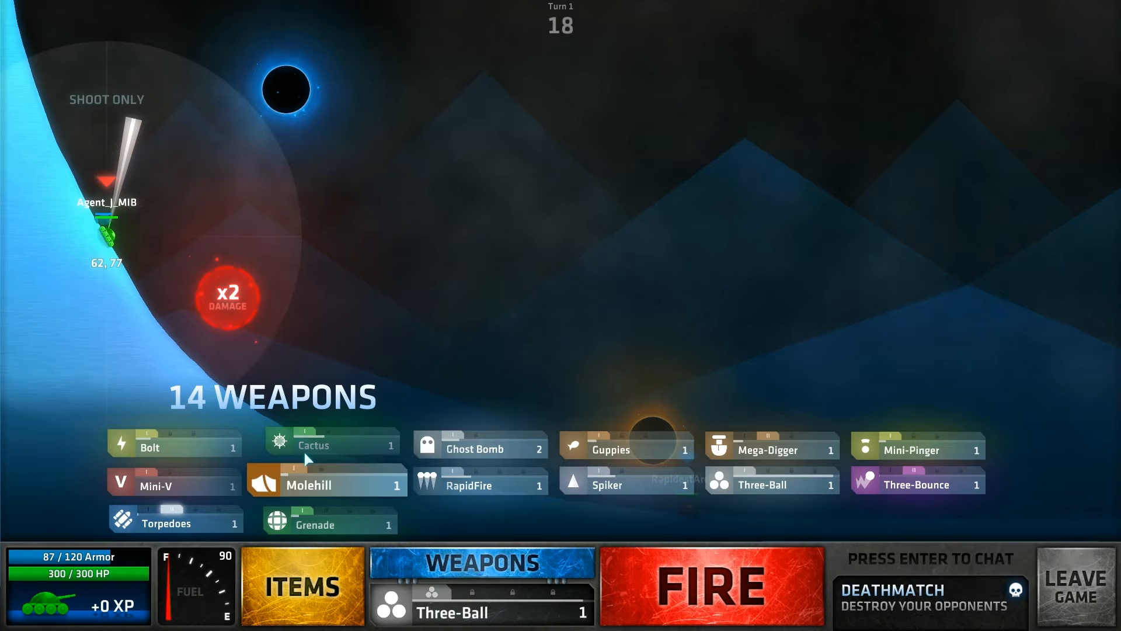
left_click(154, 484)
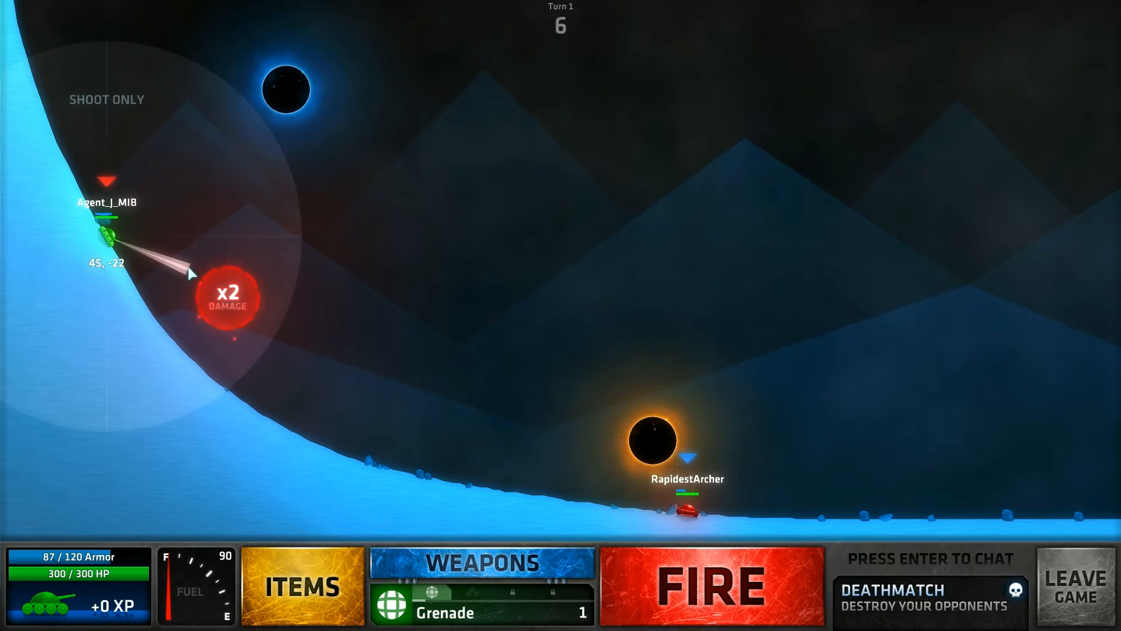
Aim at the red tank and fire the Grenade for a 100-damage hit
left_click(713, 586)
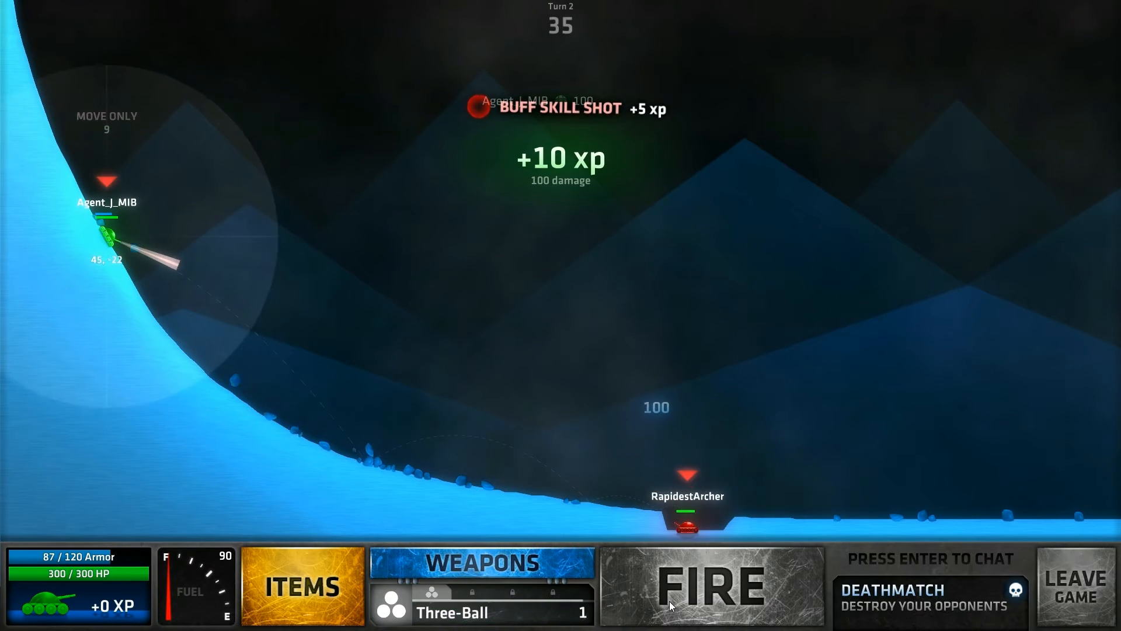
left_click(713, 590)
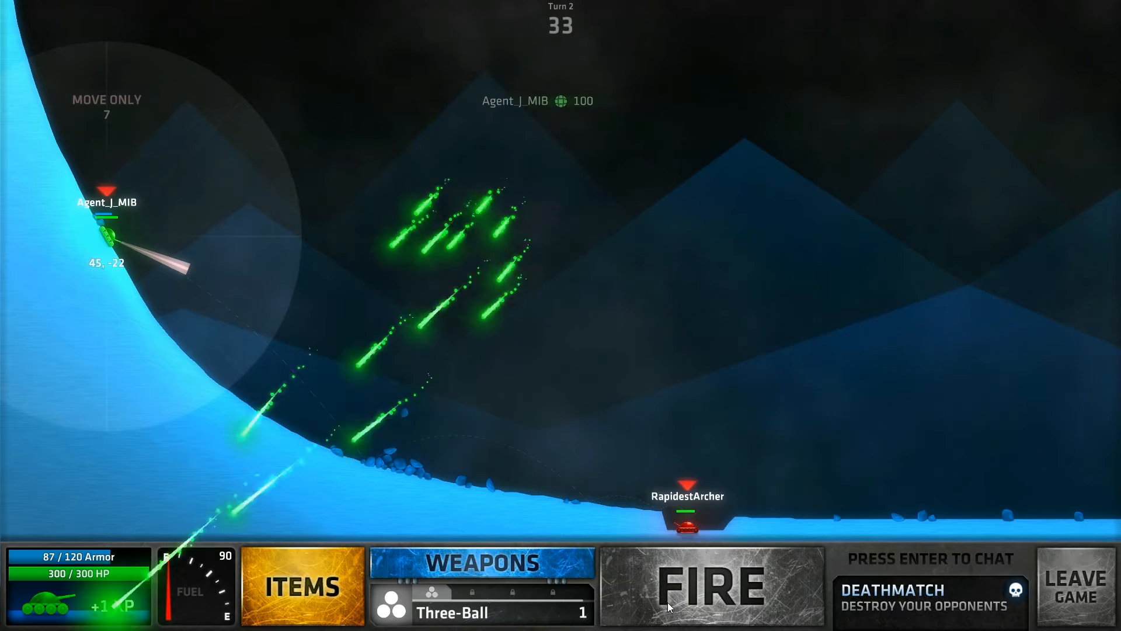
left_click(706, 587)
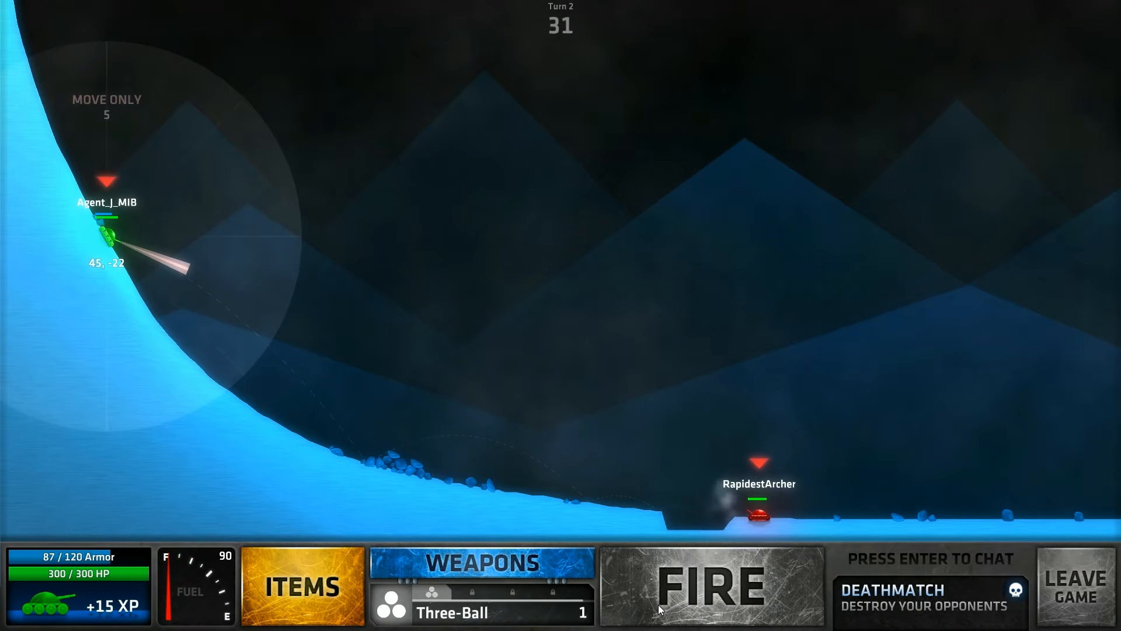
Launch the first Ghost Bomb at the opponent tank on turn 2
left_click(480, 562)
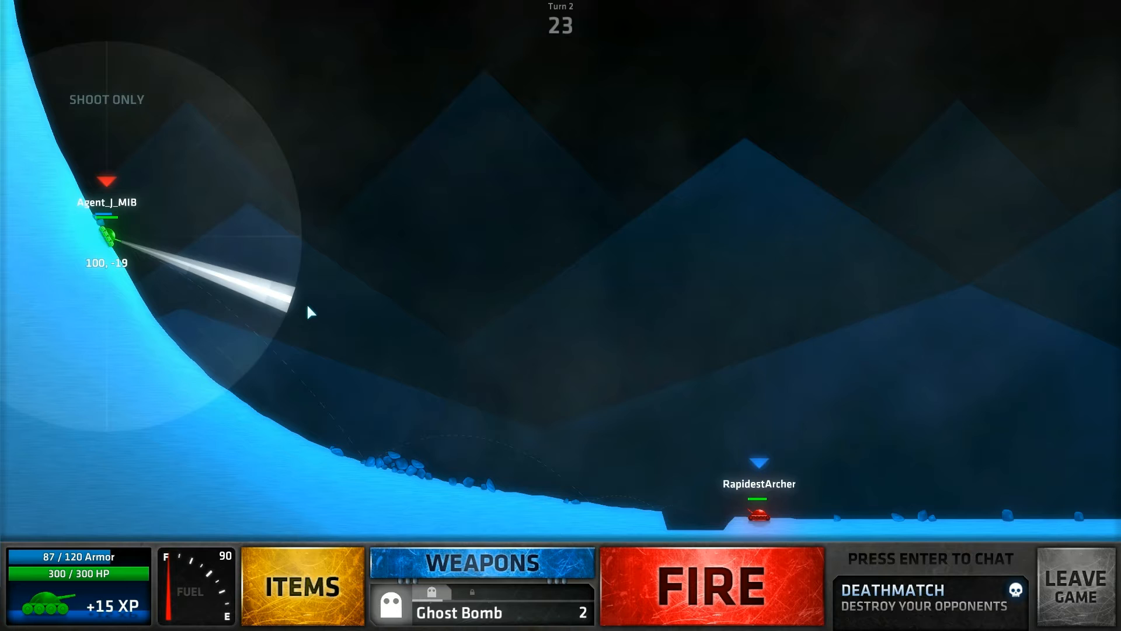
mouse_move(304, 323)
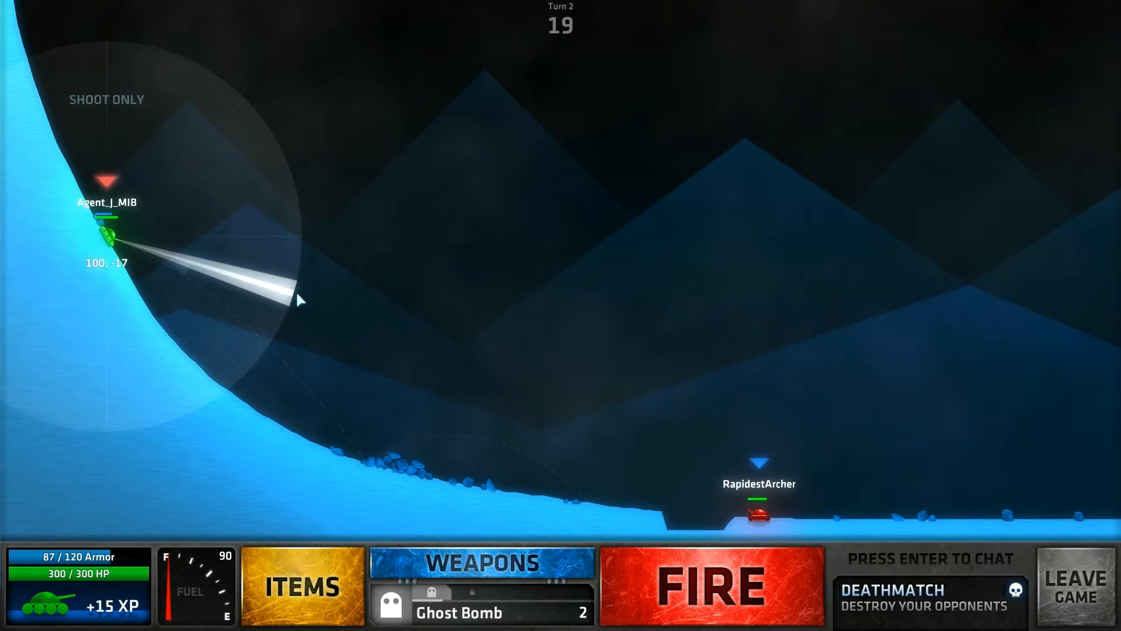
left_click(712, 586)
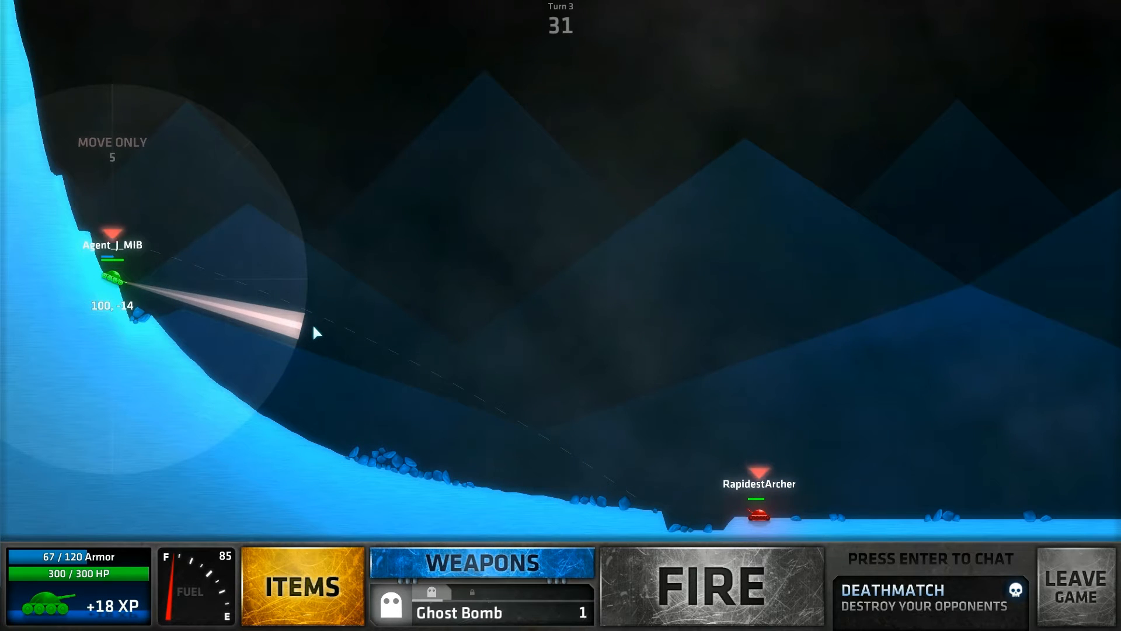
Select the remaining Ghost Bomb and fire it, reaching +21 XP
left_click(481, 563)
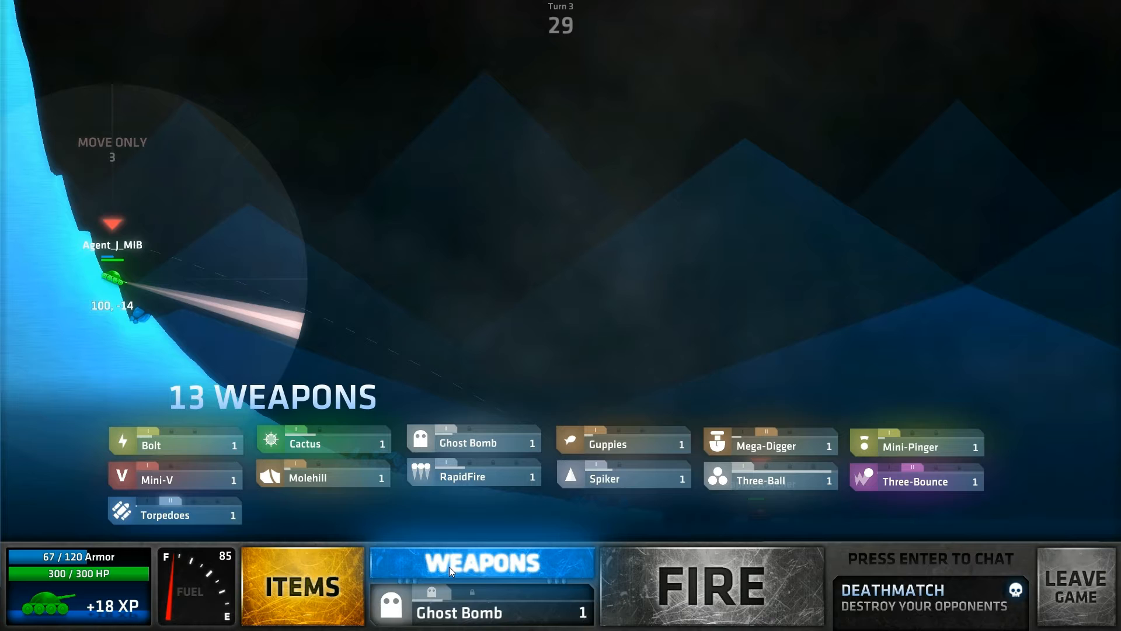
left_click(170, 478)
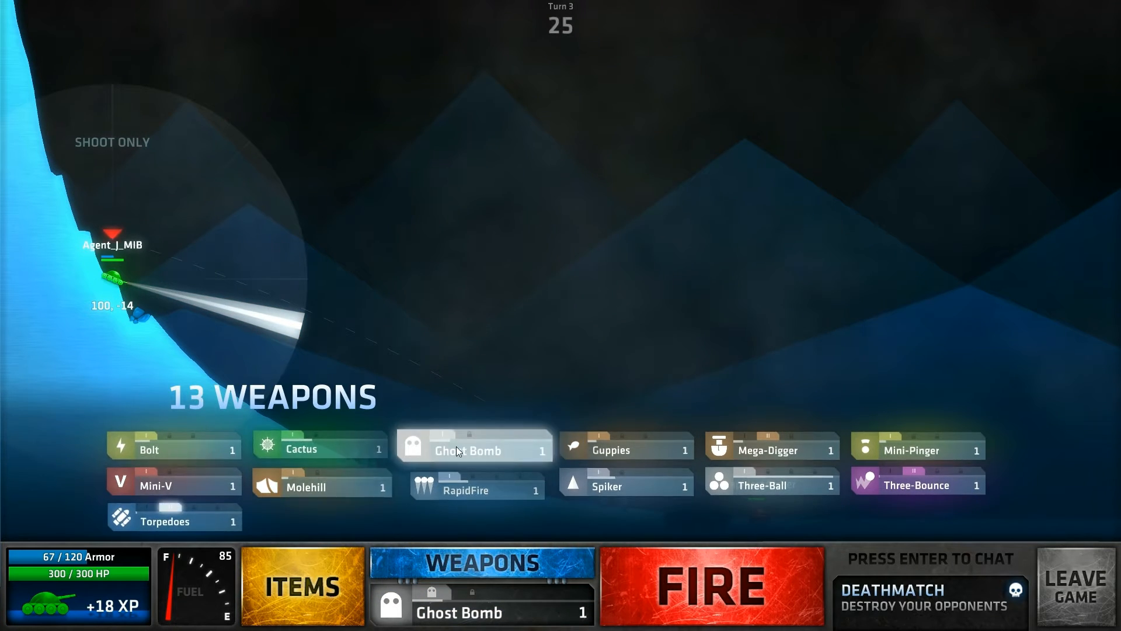
left_click(714, 586)
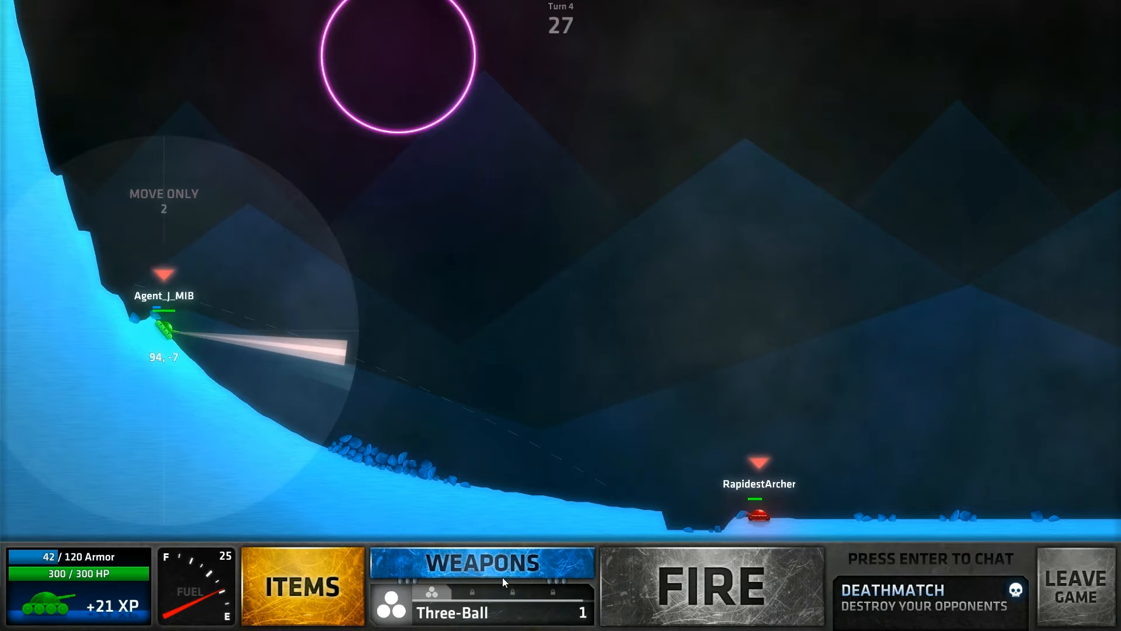
Launch the Cactus at the opponent on turn 4, lifting XP to +25
left_click(486, 564)
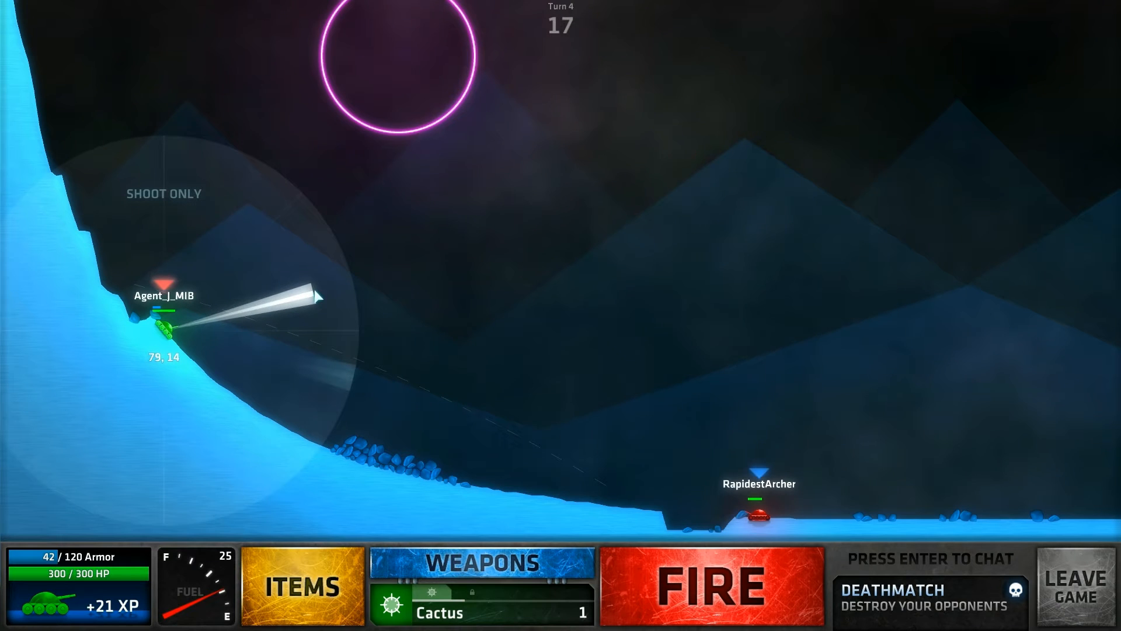
left_click(711, 591)
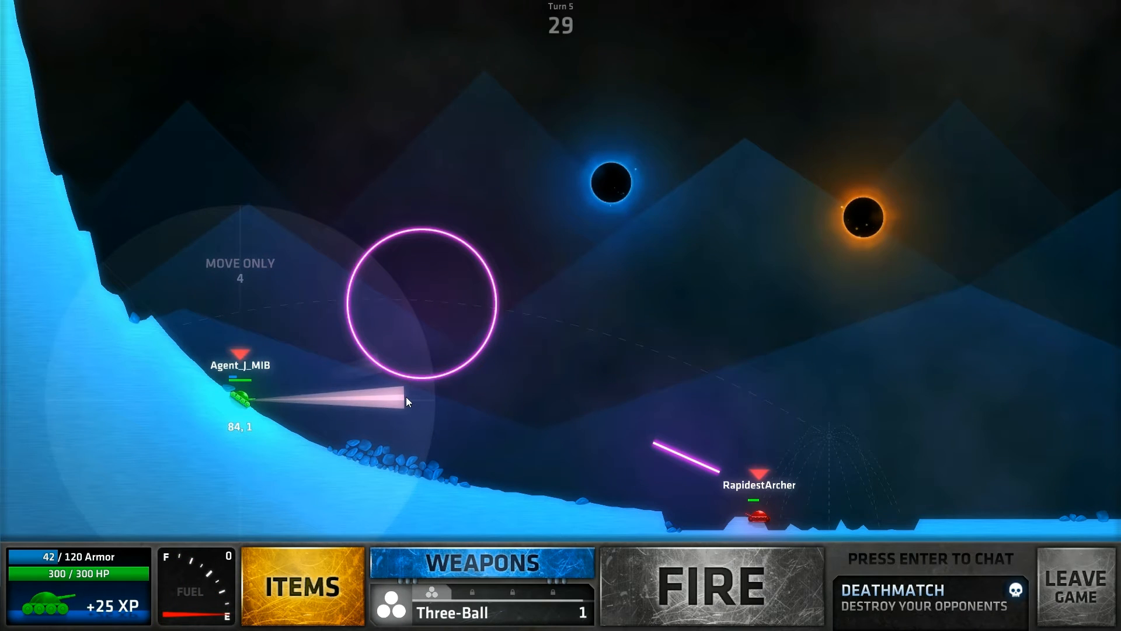
Switch to Three-Bounce and fire it at the opponent on turn 5
left_click(480, 564)
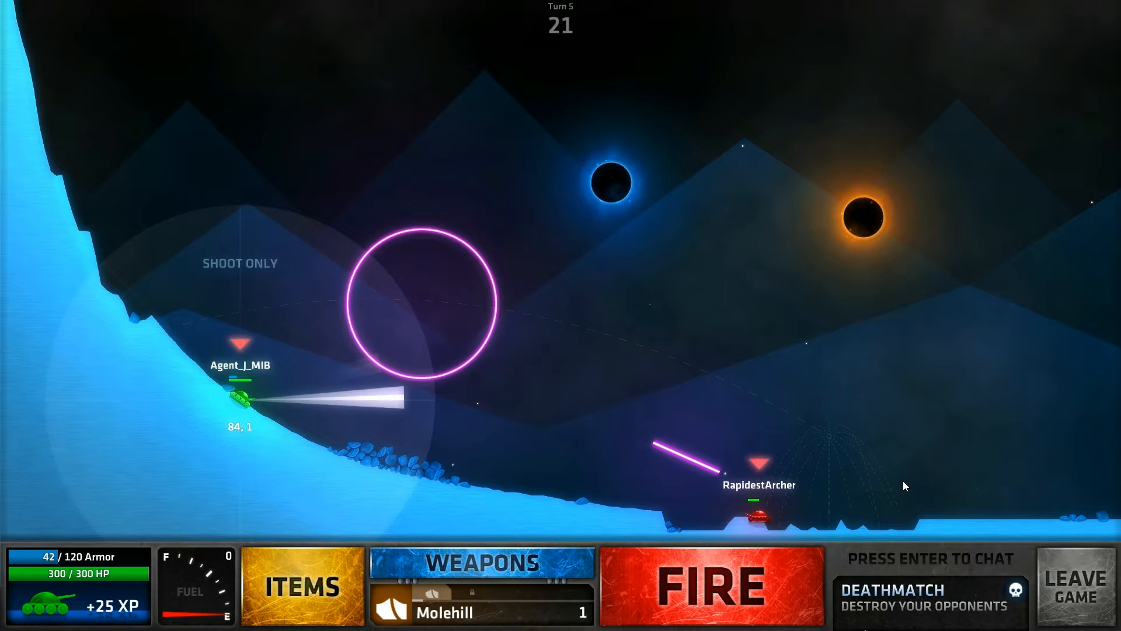
left_click(481, 577)
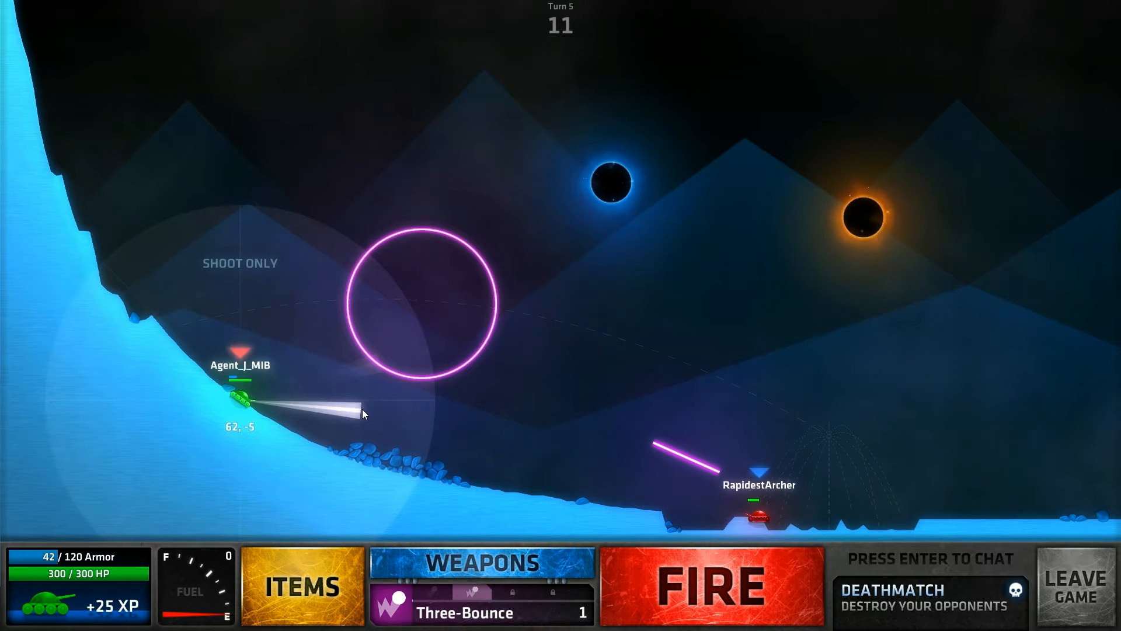
left_click(712, 588)
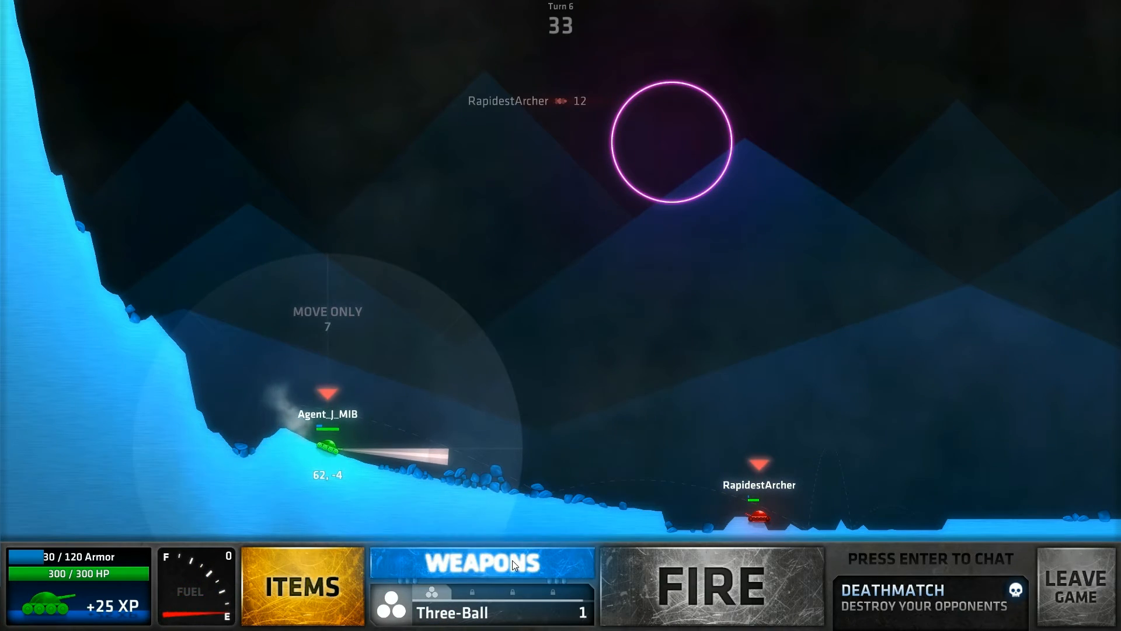
Choose the Mini-V and fire it at the opponent on turn 6
left_click(486, 563)
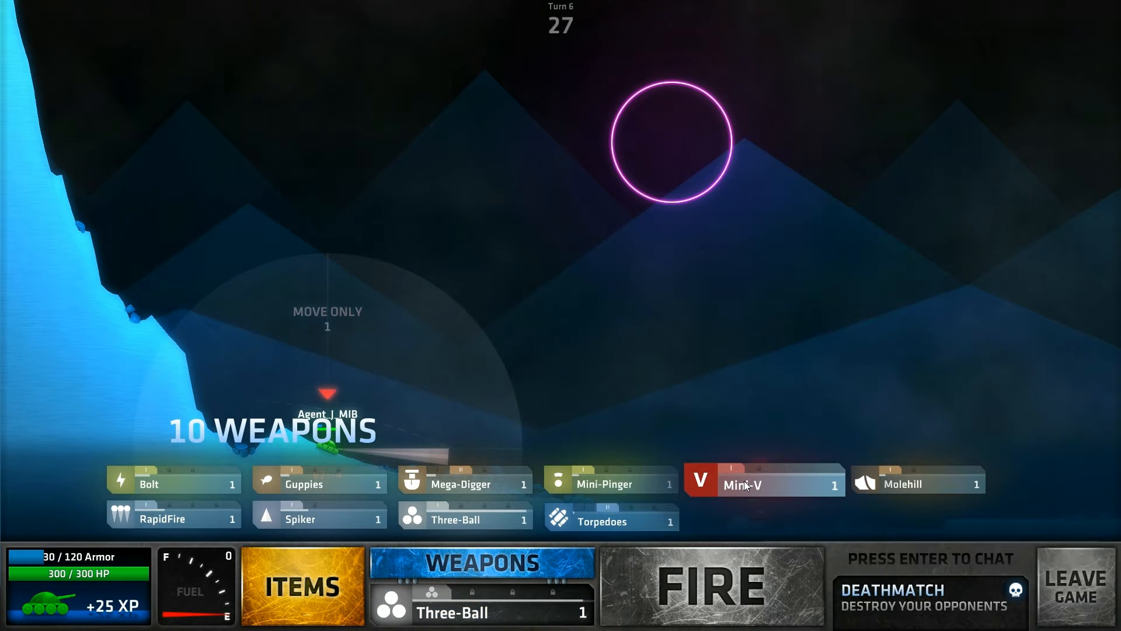
left_click(756, 483)
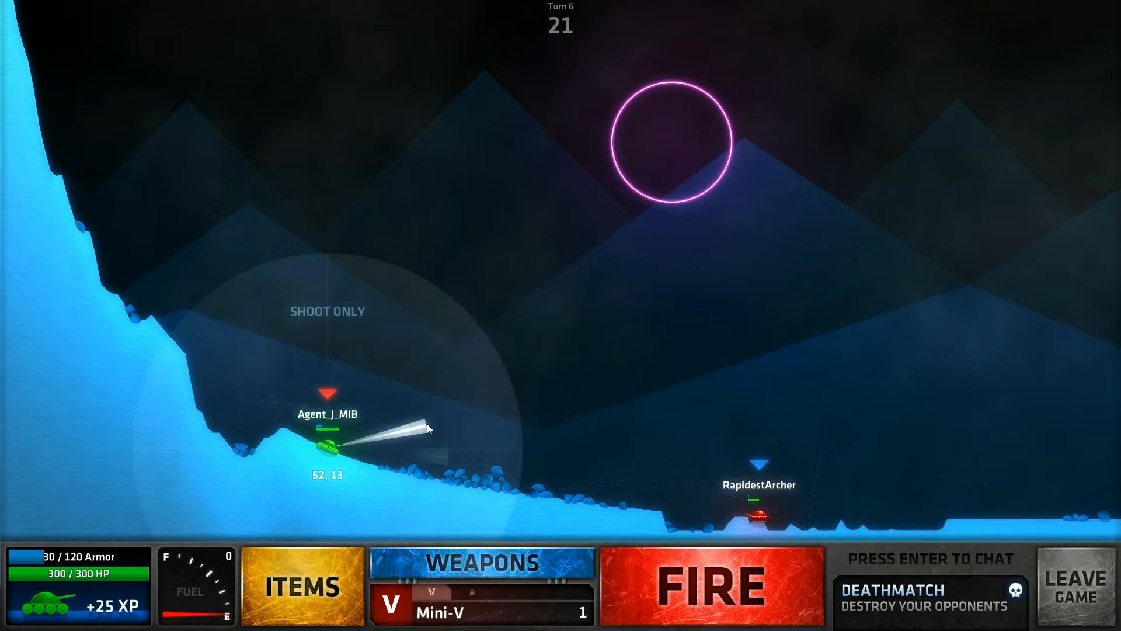
left_click(715, 586)
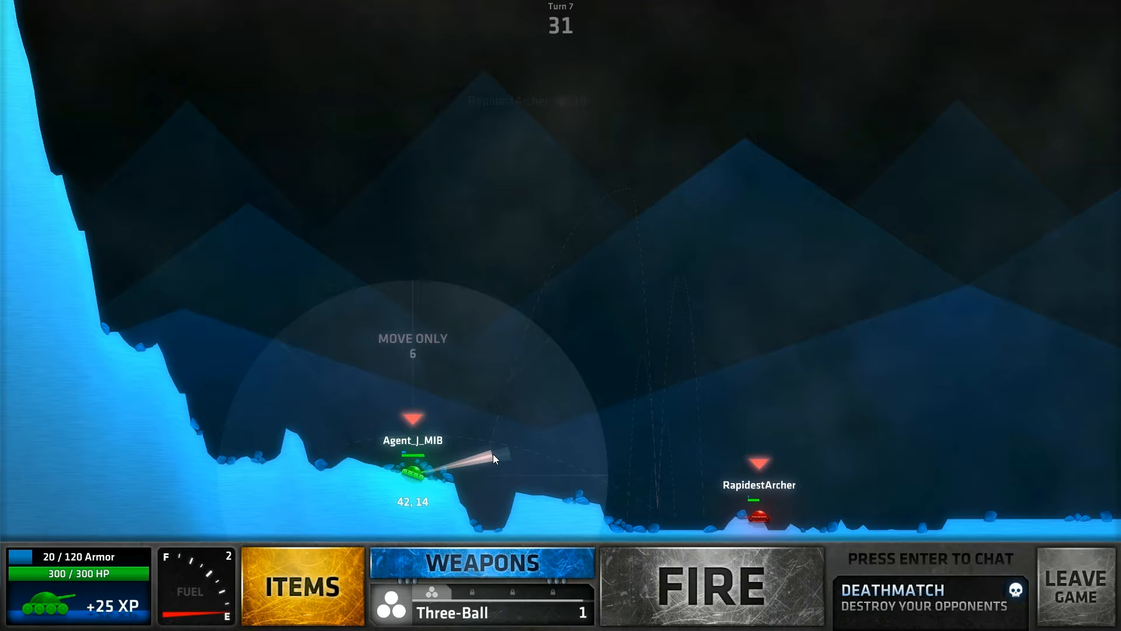
Fire the Spiker, hitting RapidestArcher for 60 damage and +6 XP
left_click(480, 560)
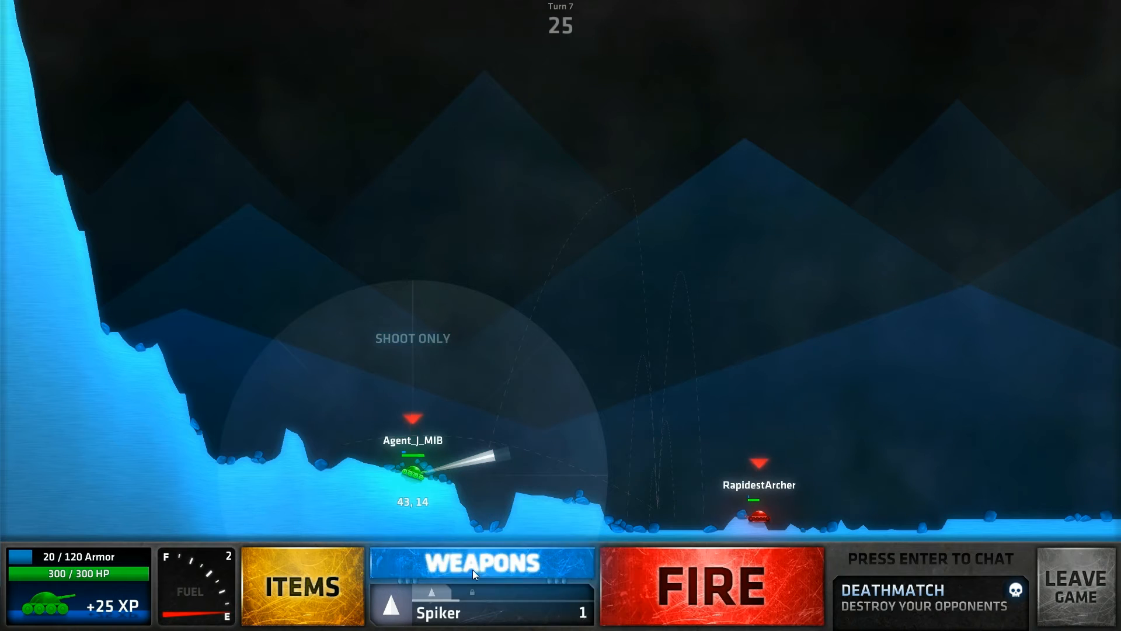
left_click(713, 590)
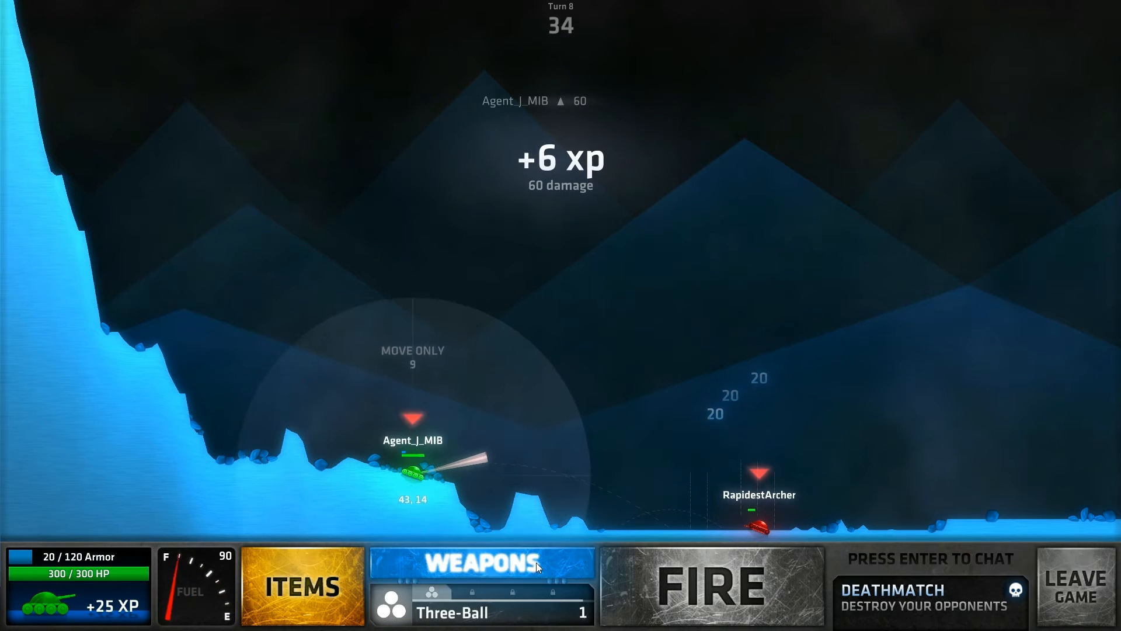
Fire Mega-Digger and RapidFire shots to reach +40 XP, then pick Bolt
left_click(482, 561)
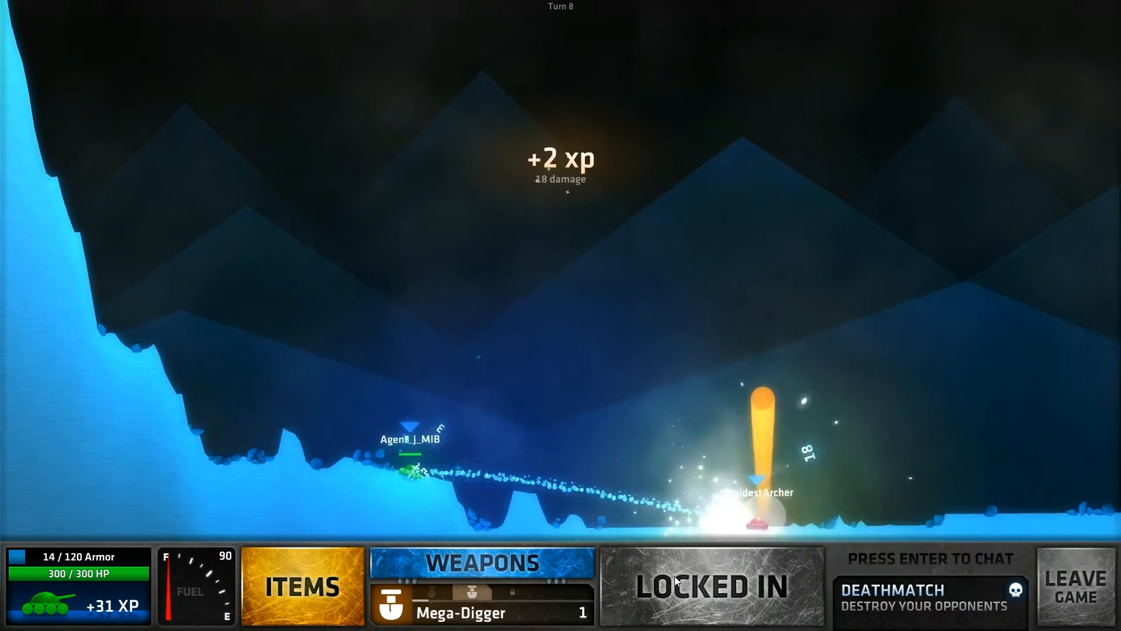
mouse_move(764, 543)
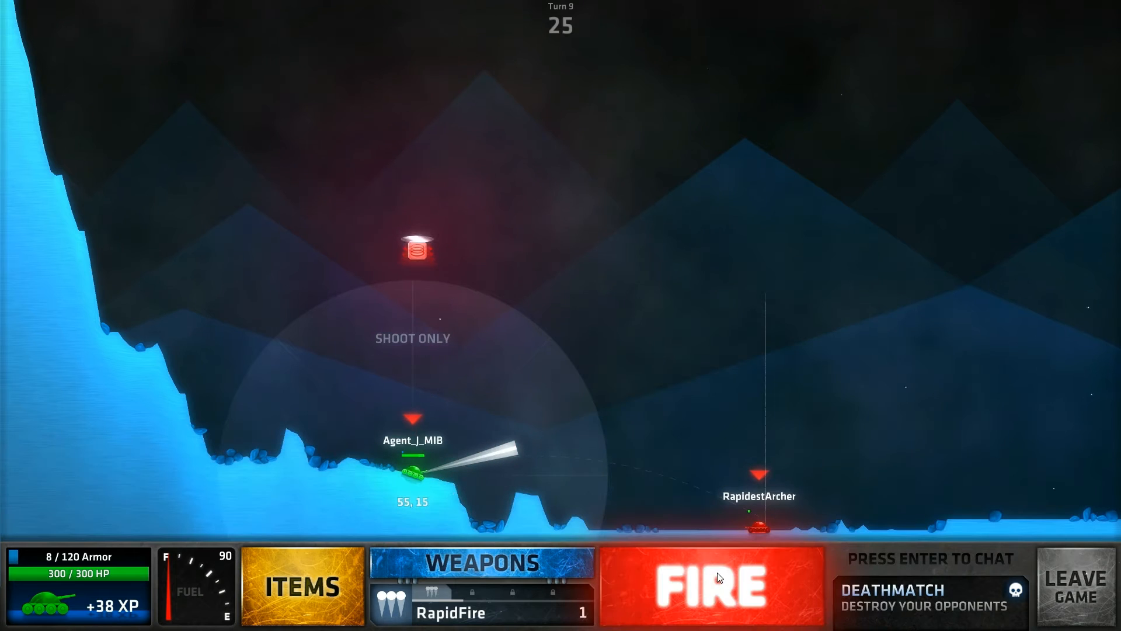
left_click(719, 589)
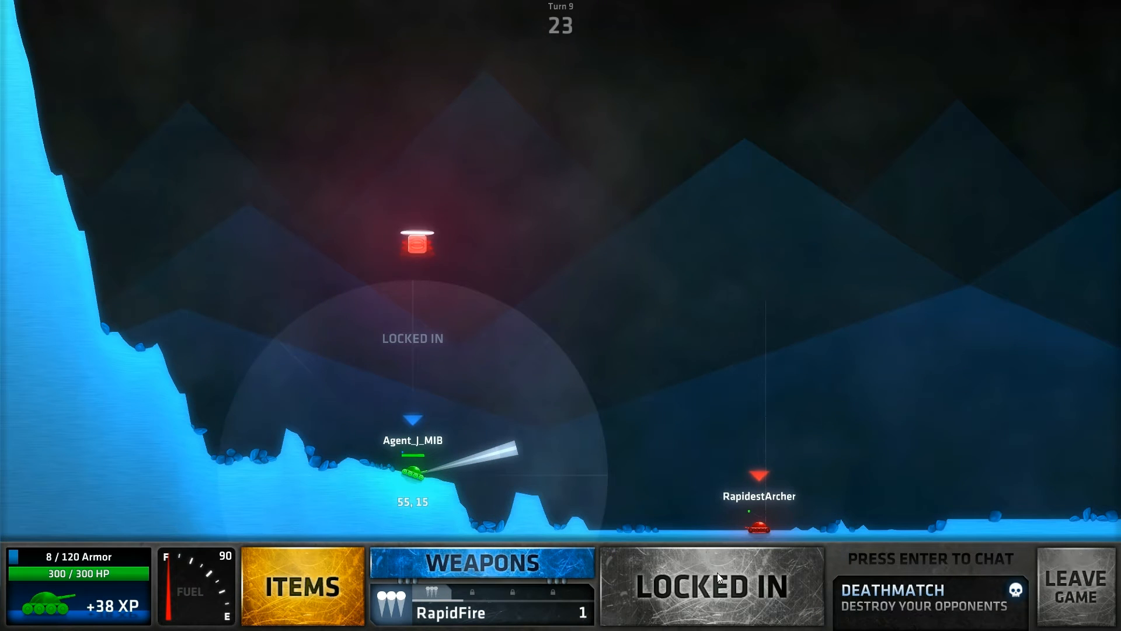
mouse_move(614, 509)
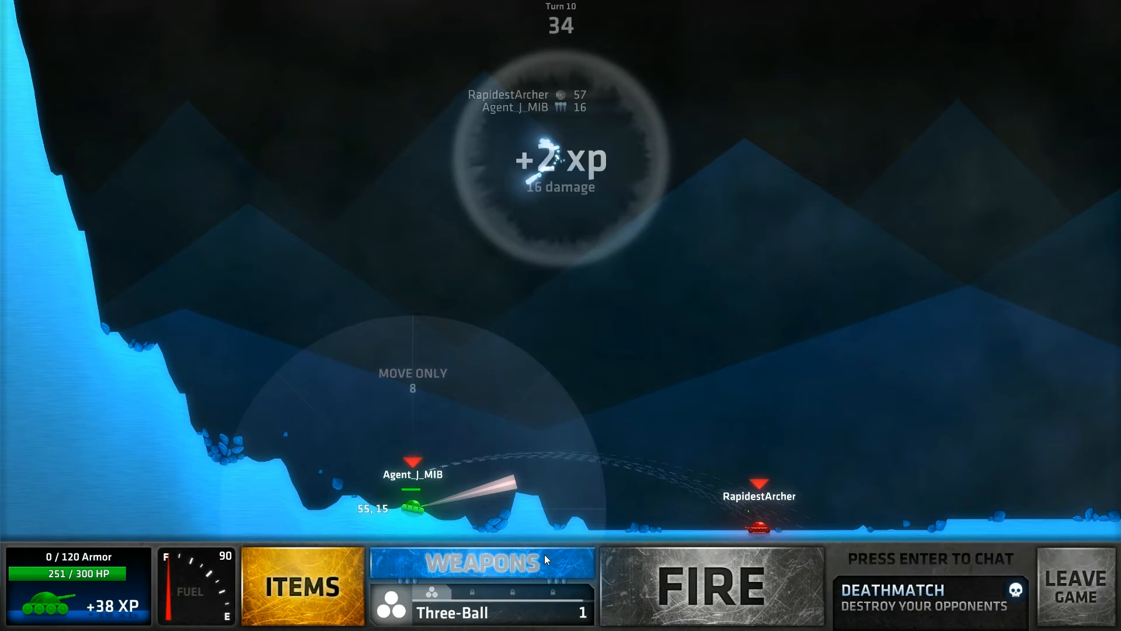
left_click(485, 562)
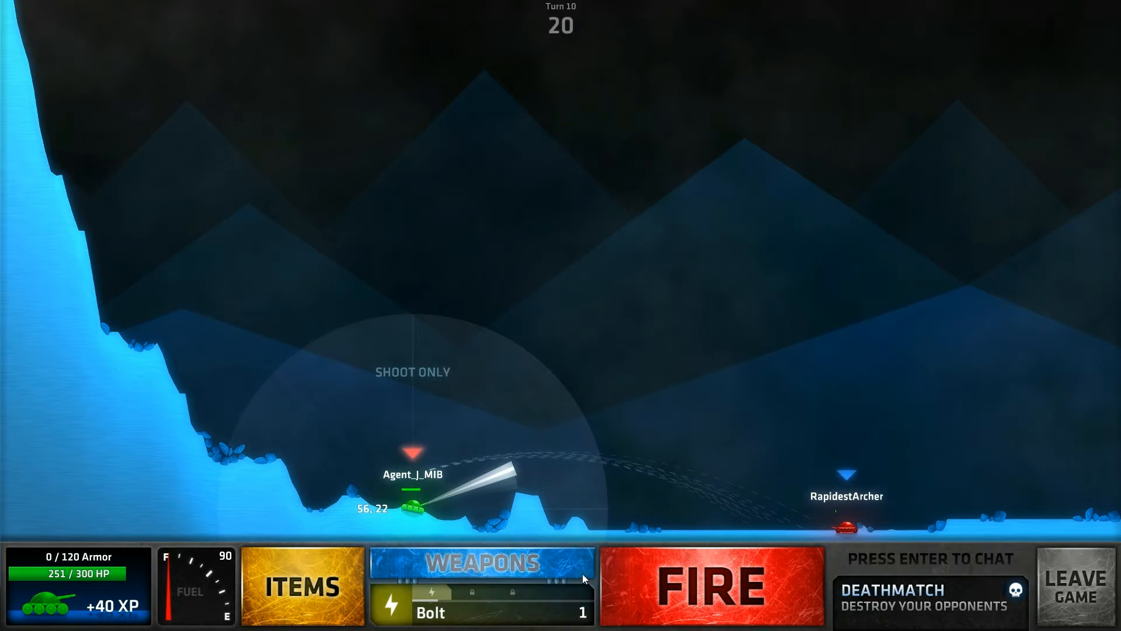
Fire the final Bolt shot, then ready up in the lobby for a second deathmatch
left_click(709, 593)
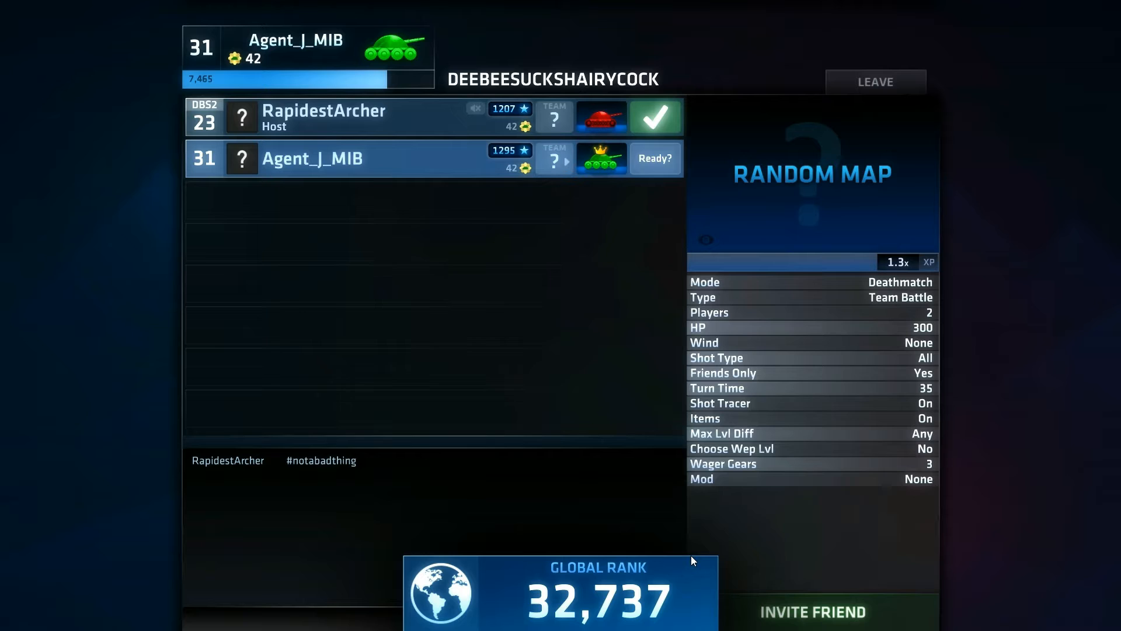
left_click(654, 159)
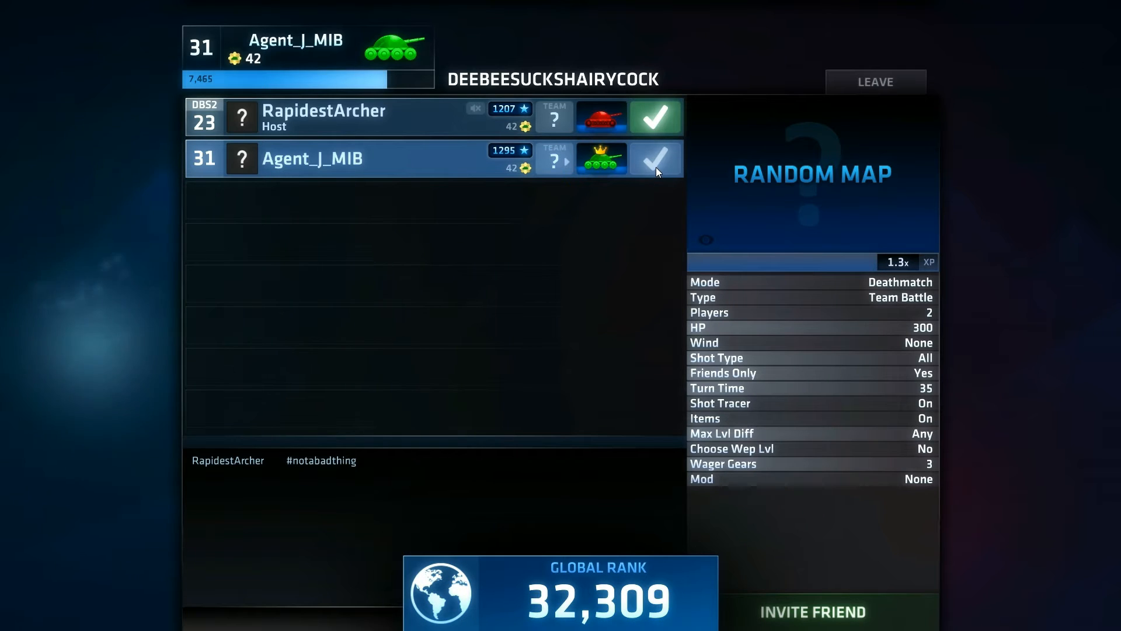
left_click(656, 159)
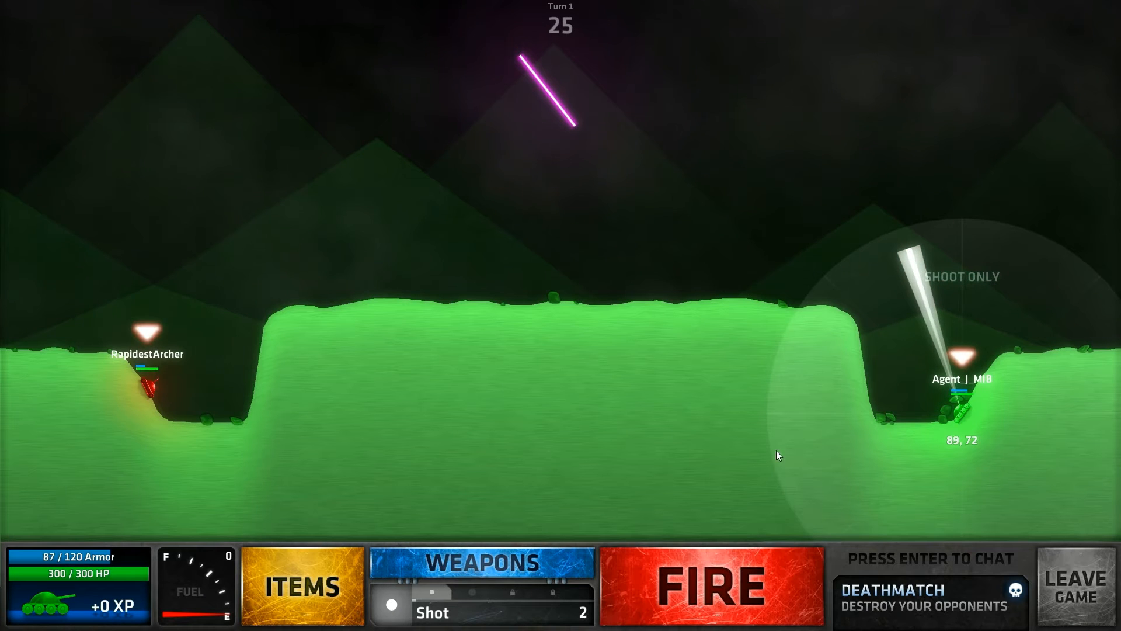
Fire the opening Shot at the opponent on turn 1
left_click(481, 562)
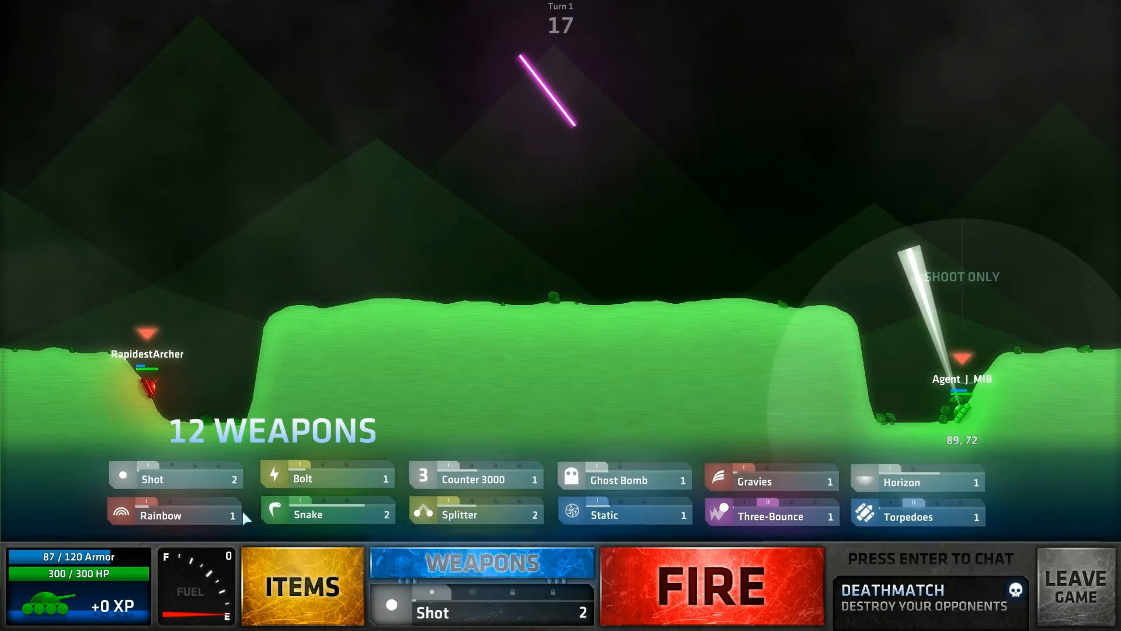
left_click(712, 584)
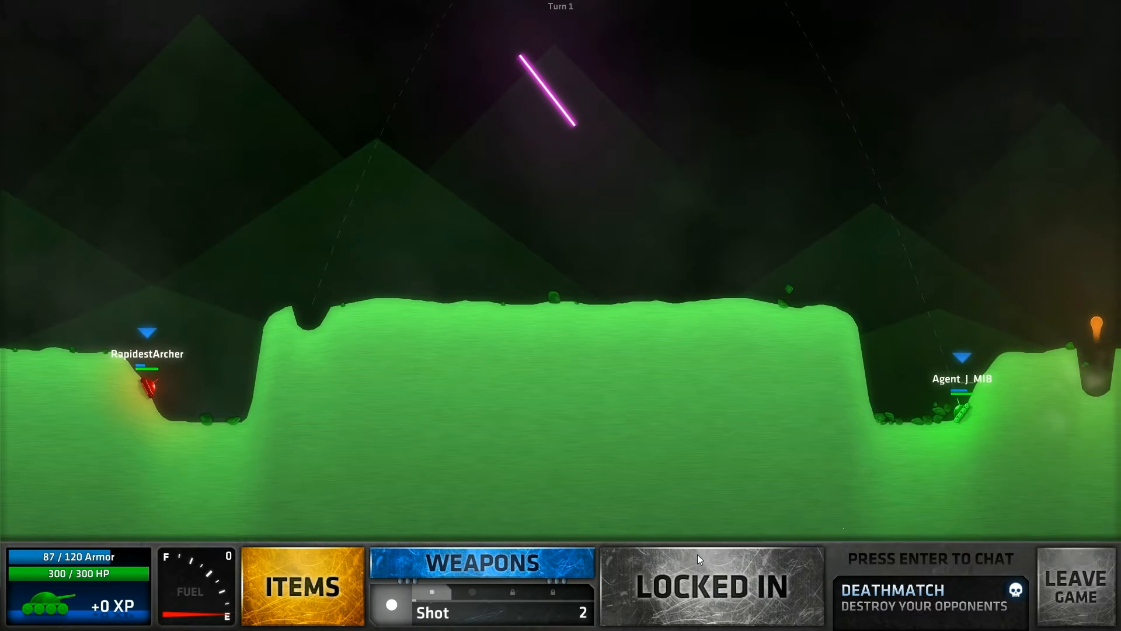
mouse_move(836, 163)
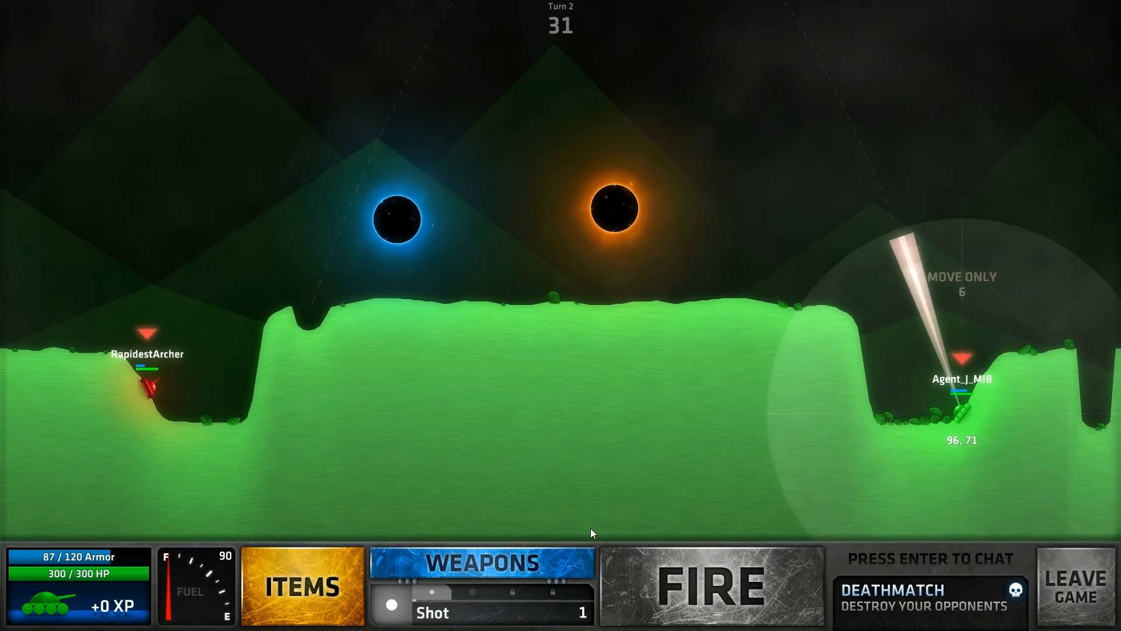
Switch to Snake and fire it on turns 2 and 3
left_click(483, 561)
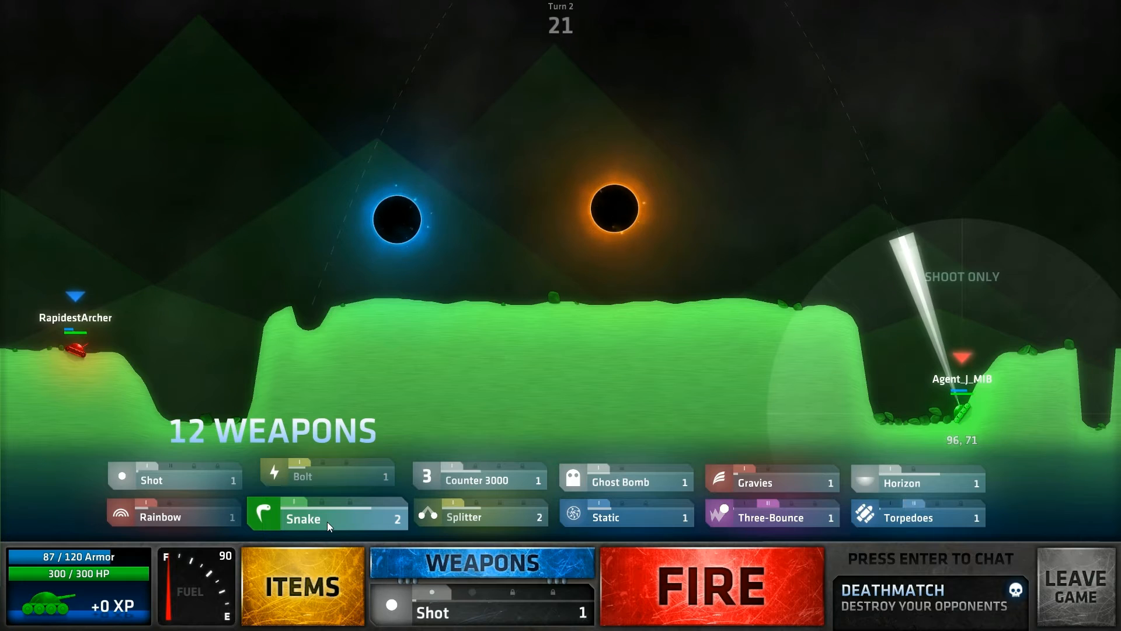
left_click(323, 518)
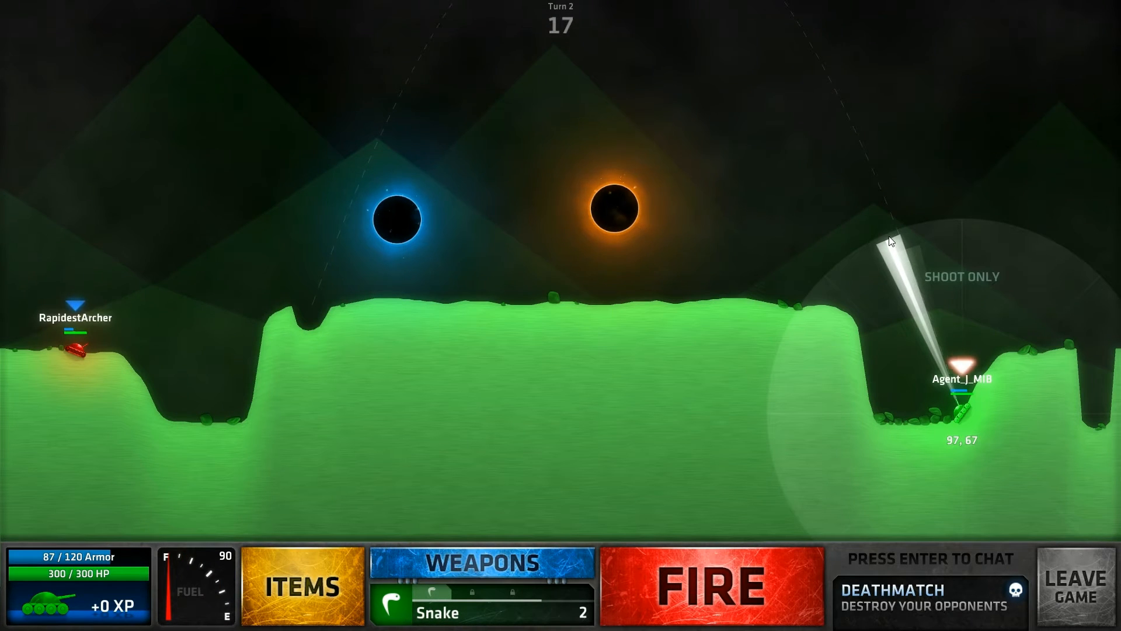
left_click(713, 588)
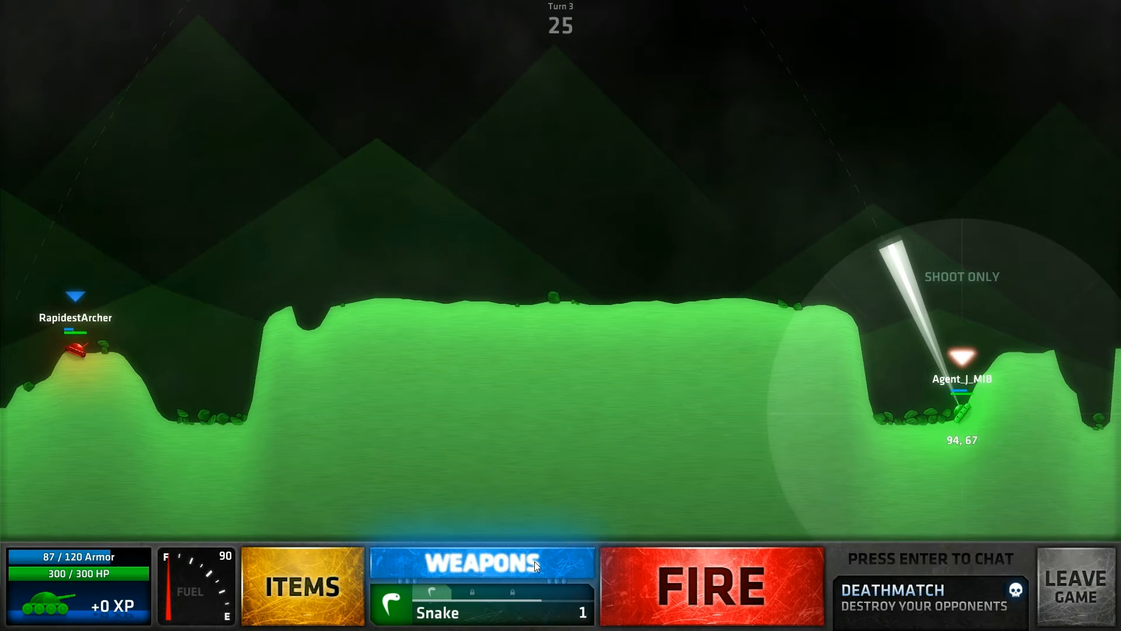
left_click(481, 565)
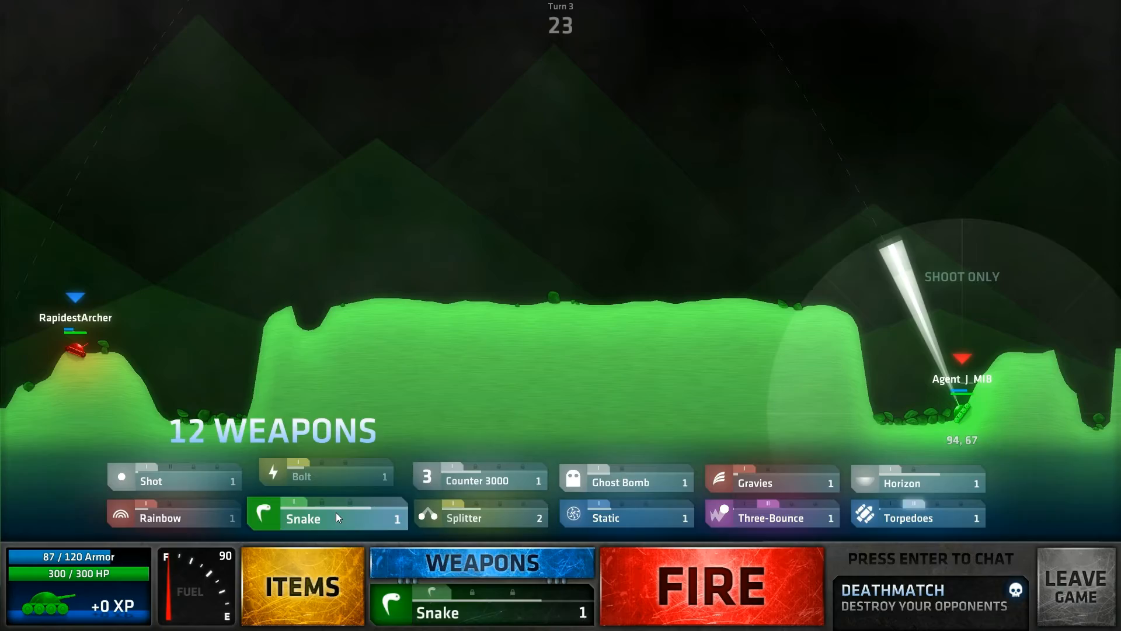
left_click(712, 588)
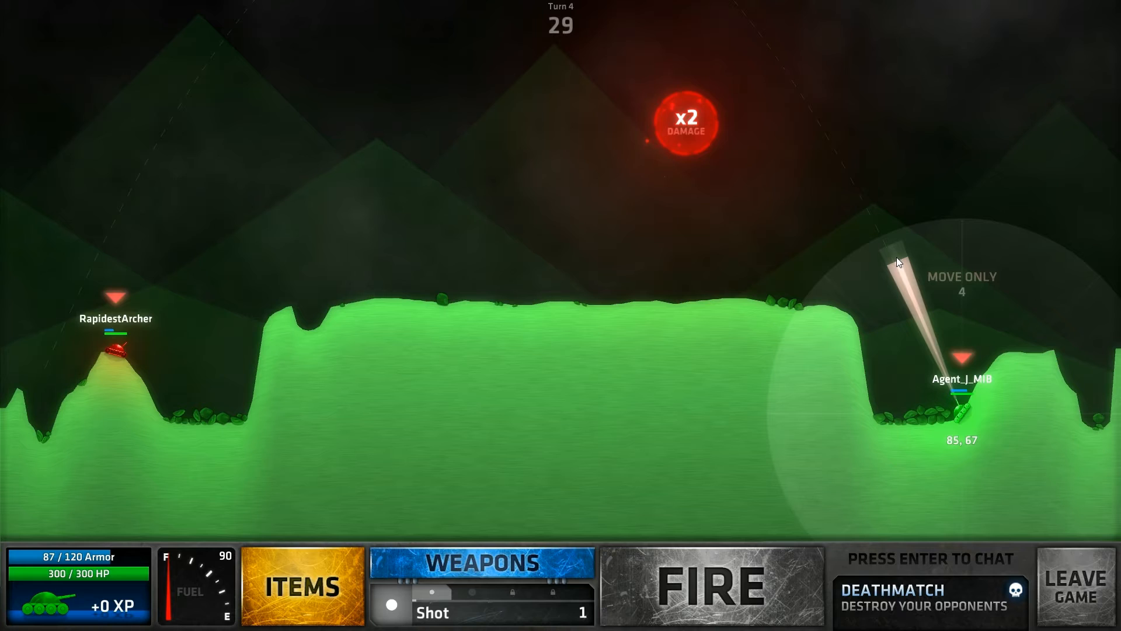
Fire the Ghost Bomb and then the Horizon shot, earning the first +3 XP
left_click(480, 562)
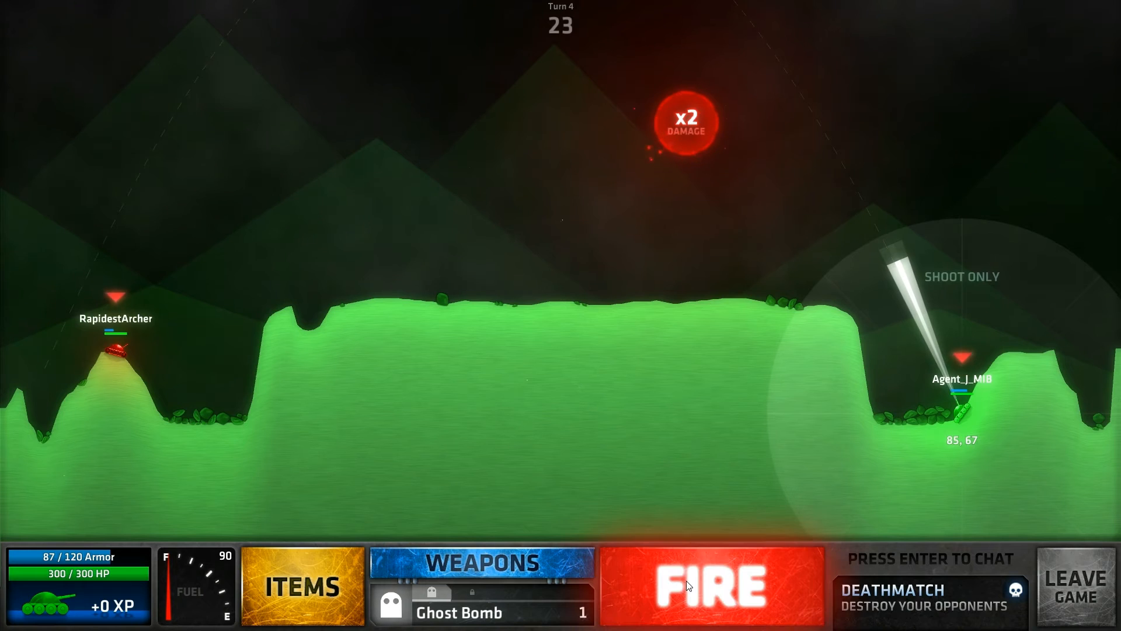
left_click(713, 587)
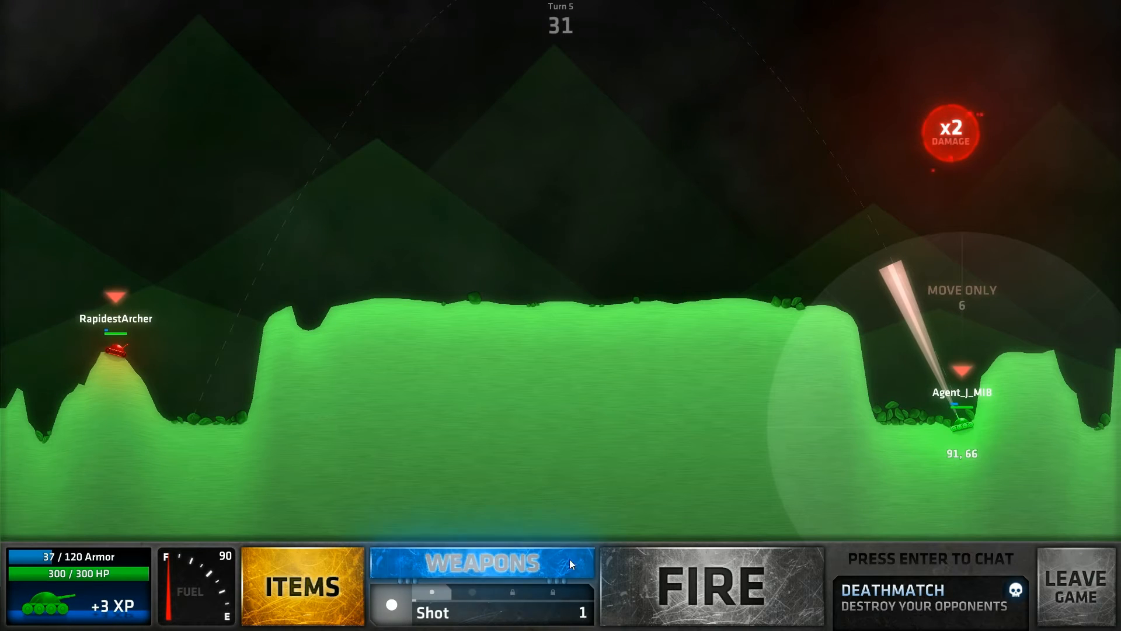
left_click(481, 562)
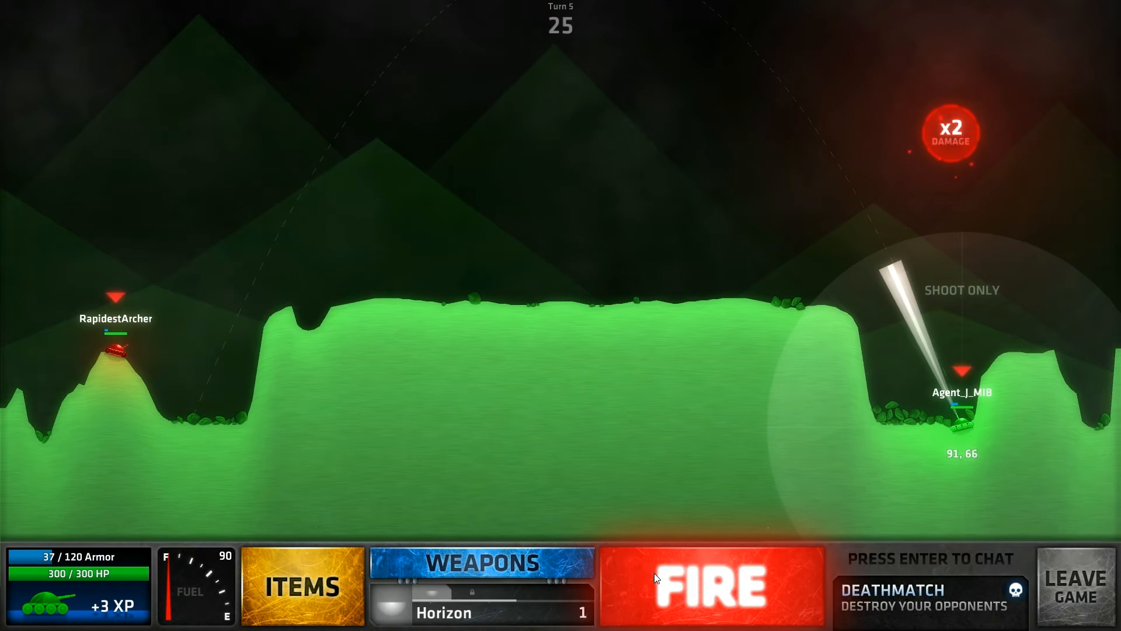
left_click(712, 586)
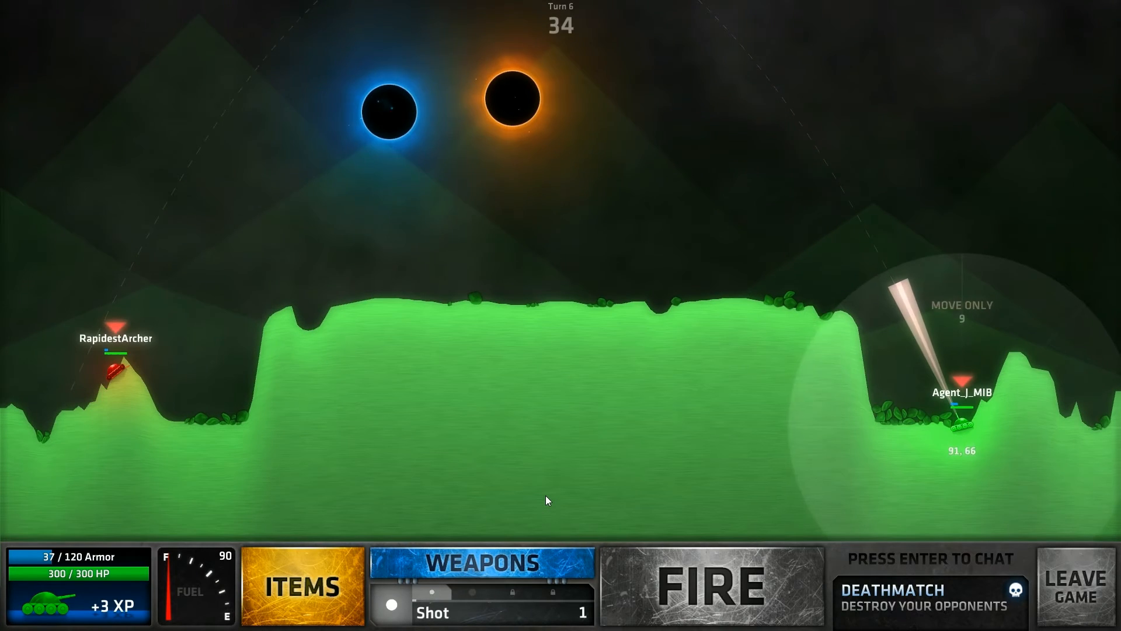
Fire the Shot round on turn 6, with Three-Bounce loaded next
left_click(486, 561)
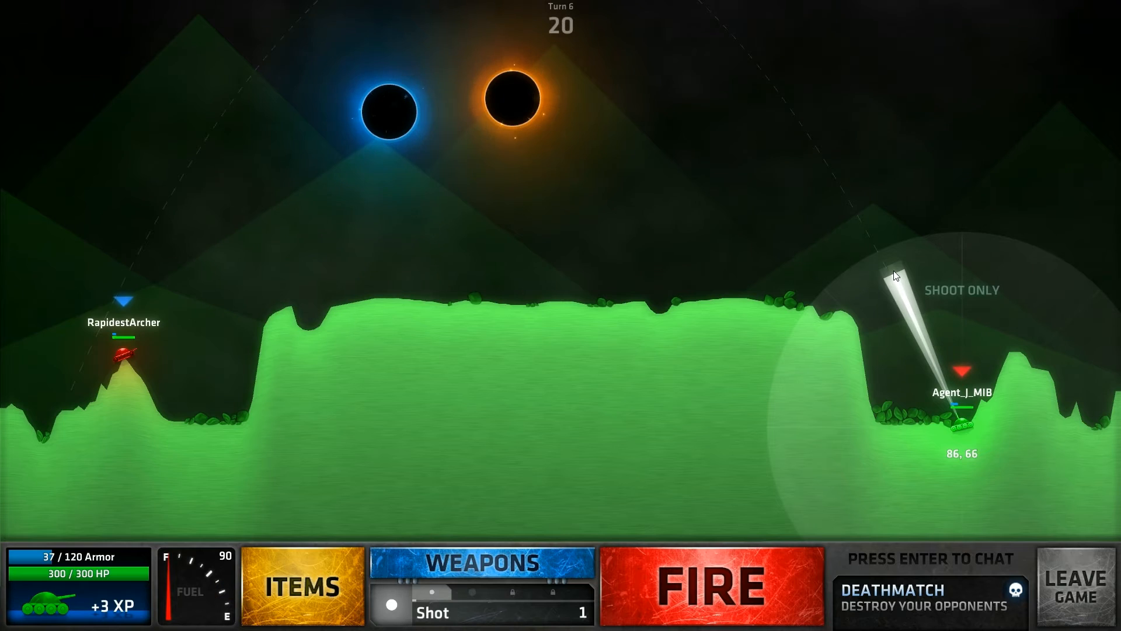
left_click(712, 589)
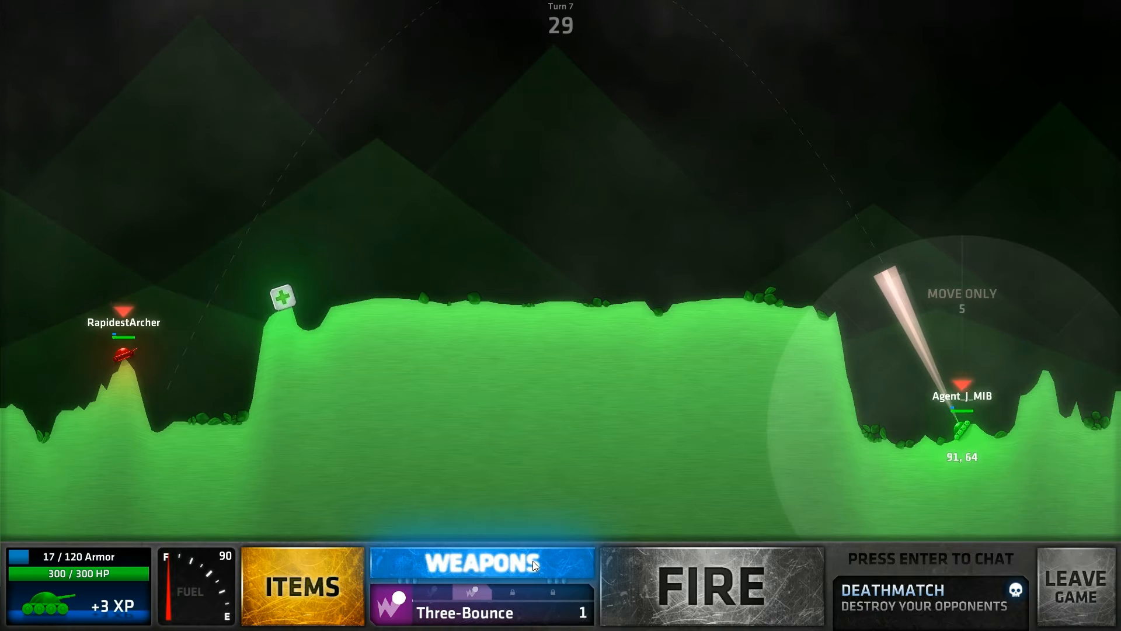
Keep Three-Bounce loaded, aim at the tank on the far left hill and fire
left_click(481, 564)
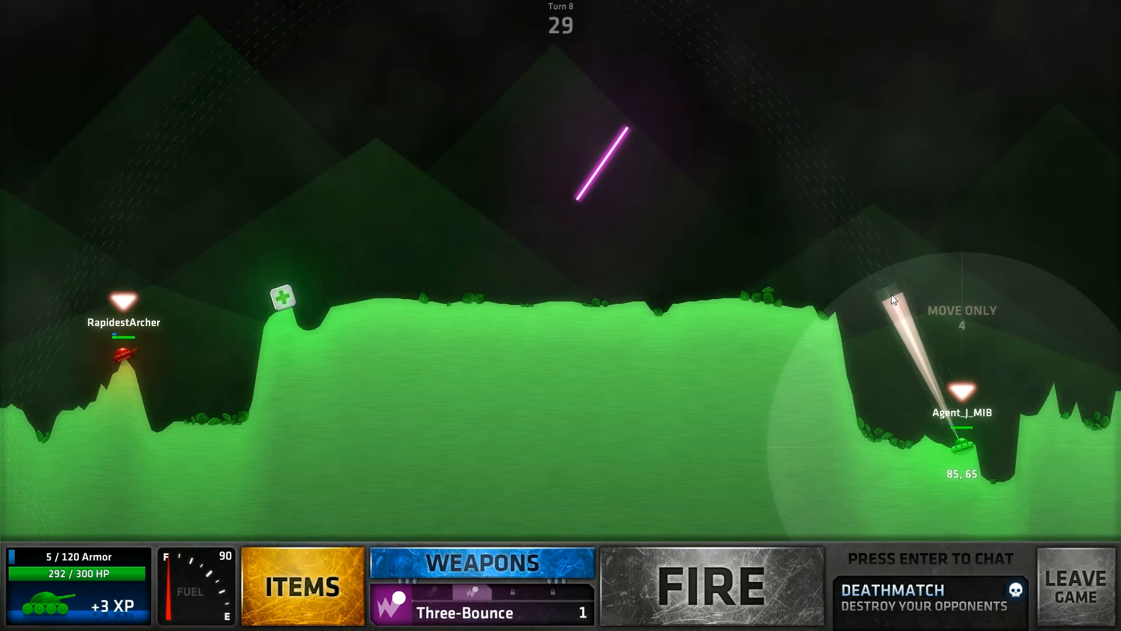
left_click(481, 577)
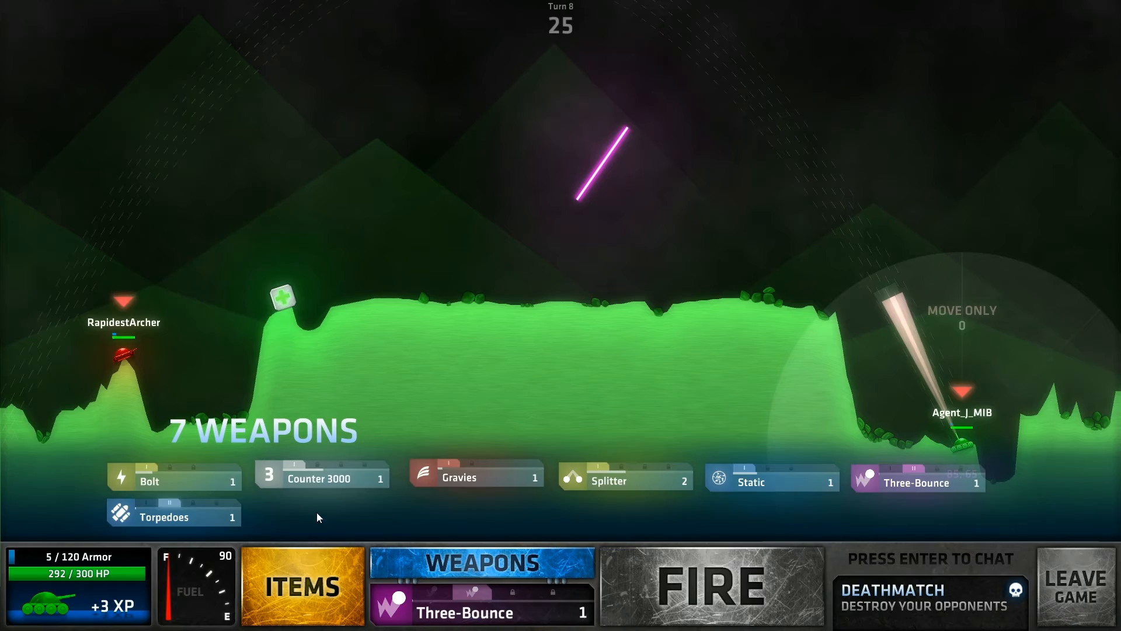
left_click(710, 596)
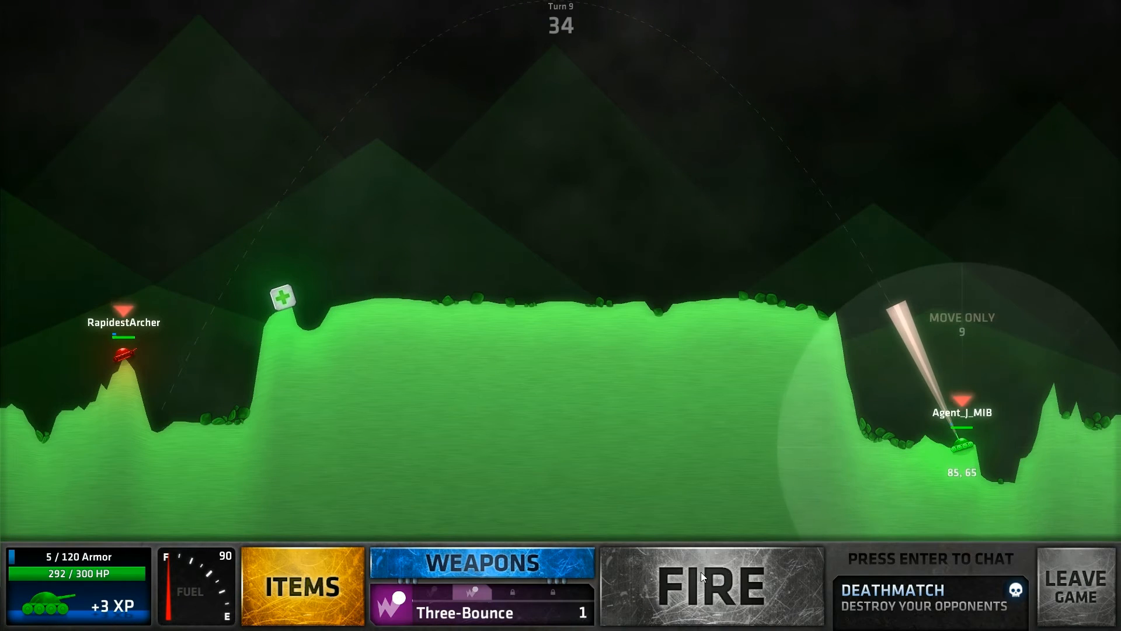
left_click(481, 563)
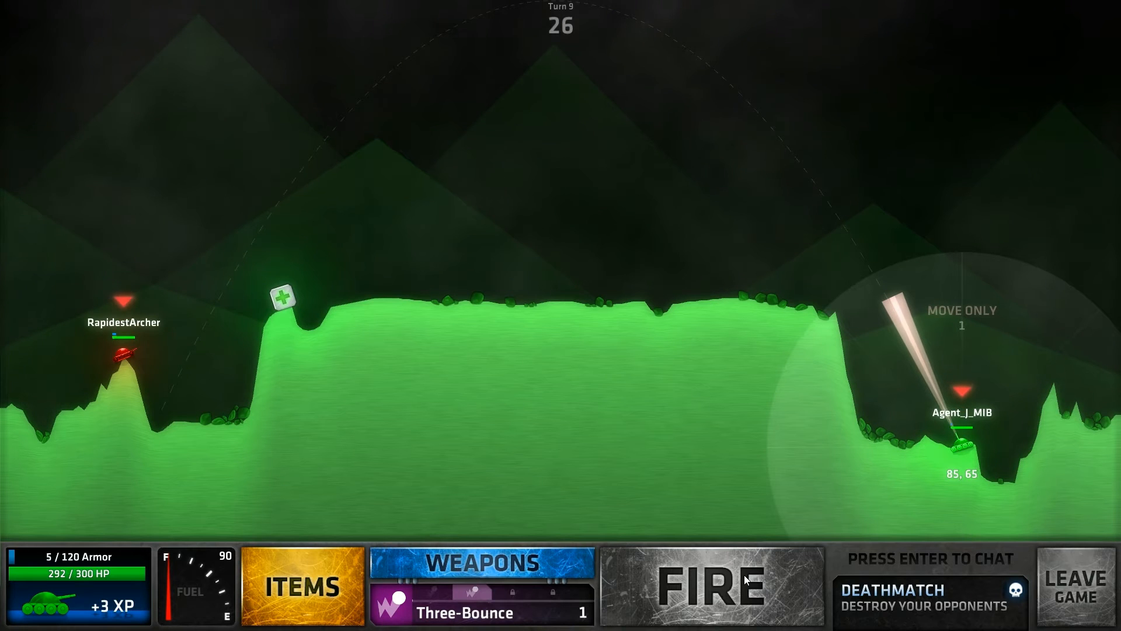
left_click(710, 593)
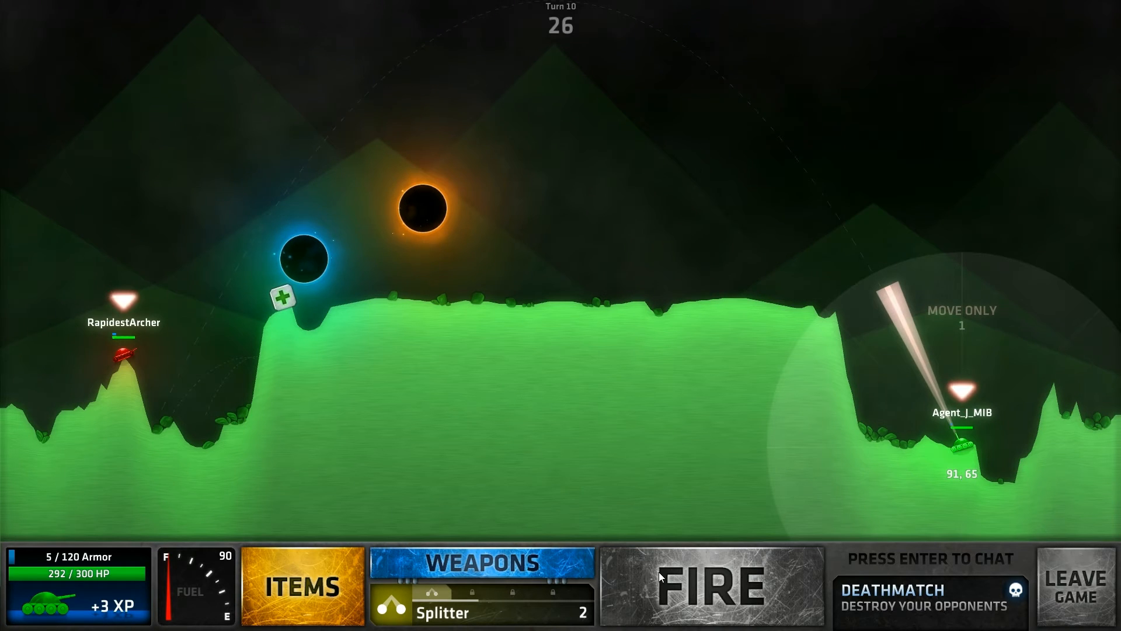
Fire the Splitter shot on turn 10, then switch the weapon to Static
left_click(709, 585)
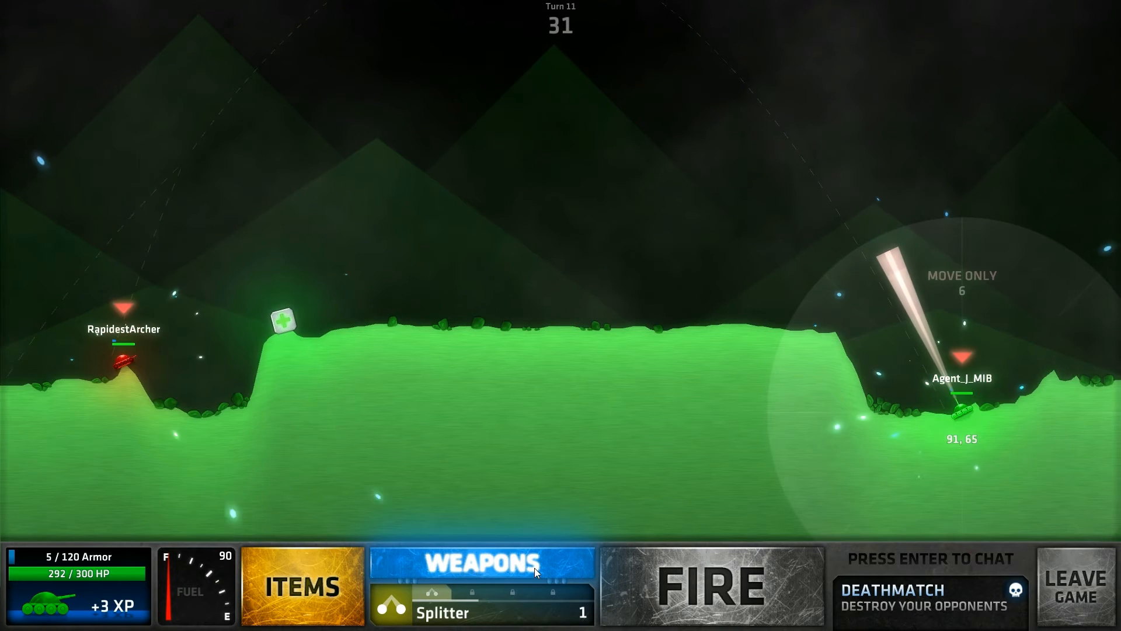
left_click(482, 567)
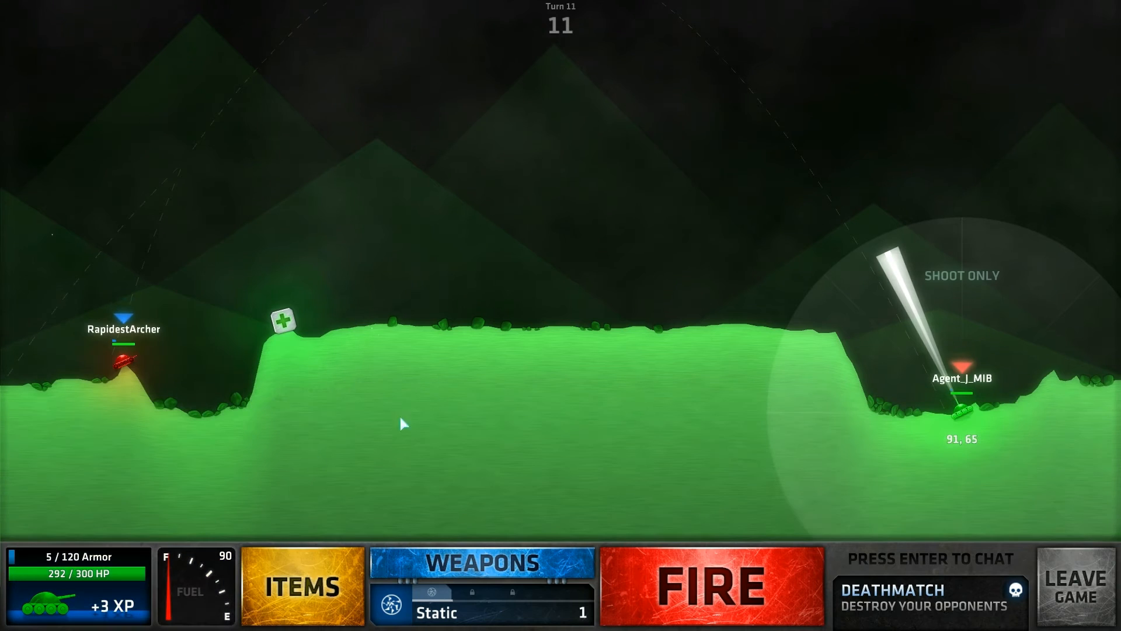
Fire the Static shot and load Gravies for the bumper skill shot on turn 12
left_click(713, 589)
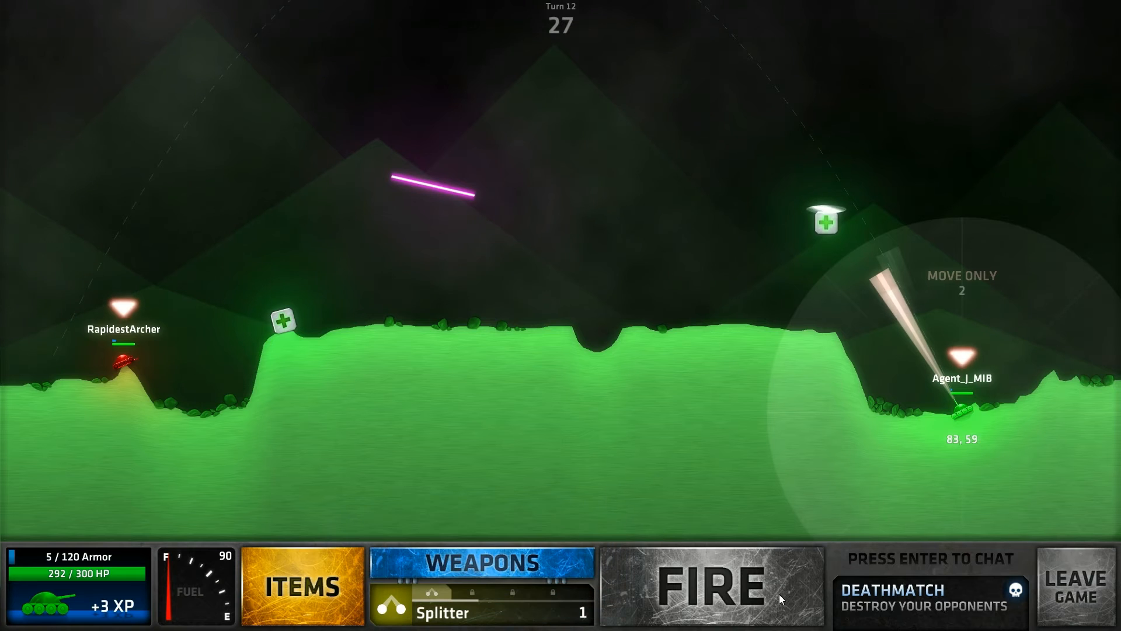
left_click(481, 562)
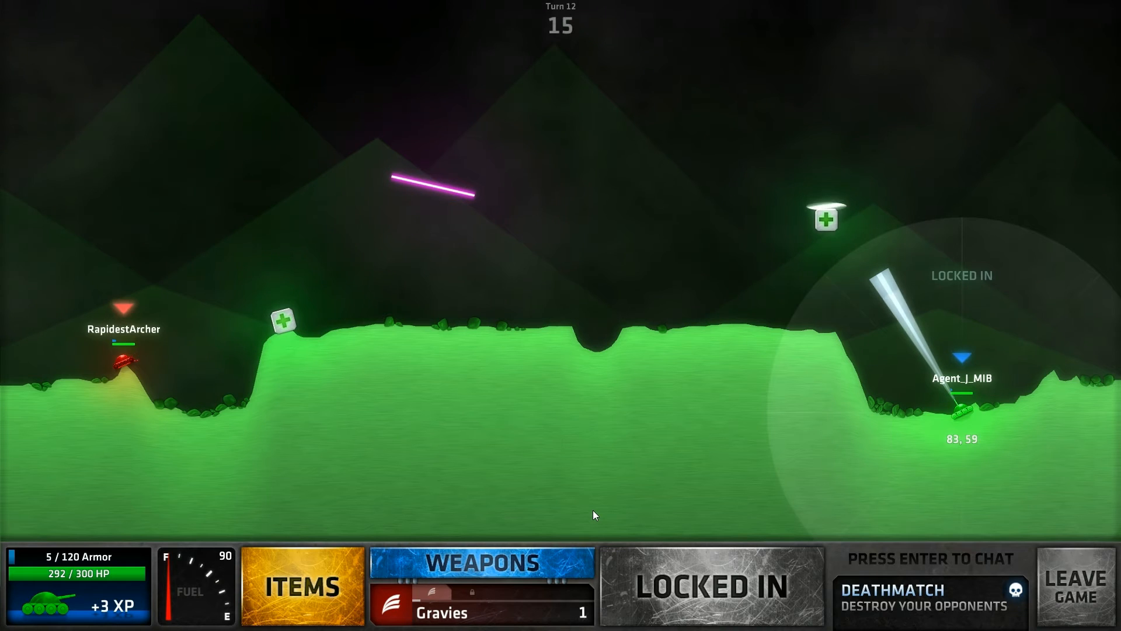
mouse_move(316, 505)
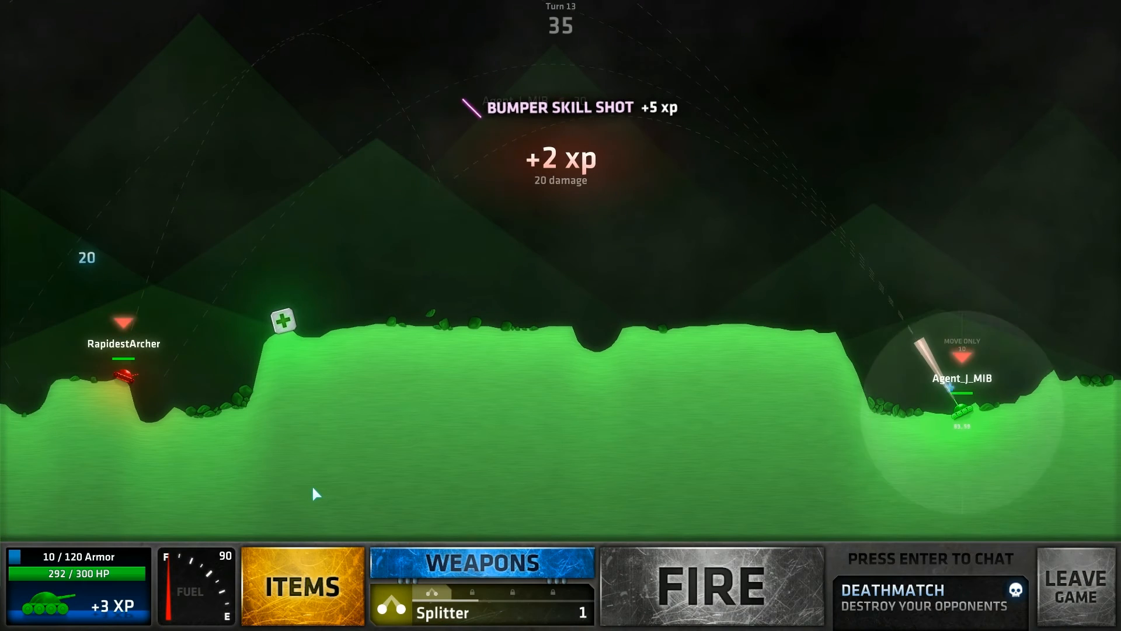
Land the 20-damage Gravies bumper skill shot and fire Banana Bunch at the opponent
left_click(481, 564)
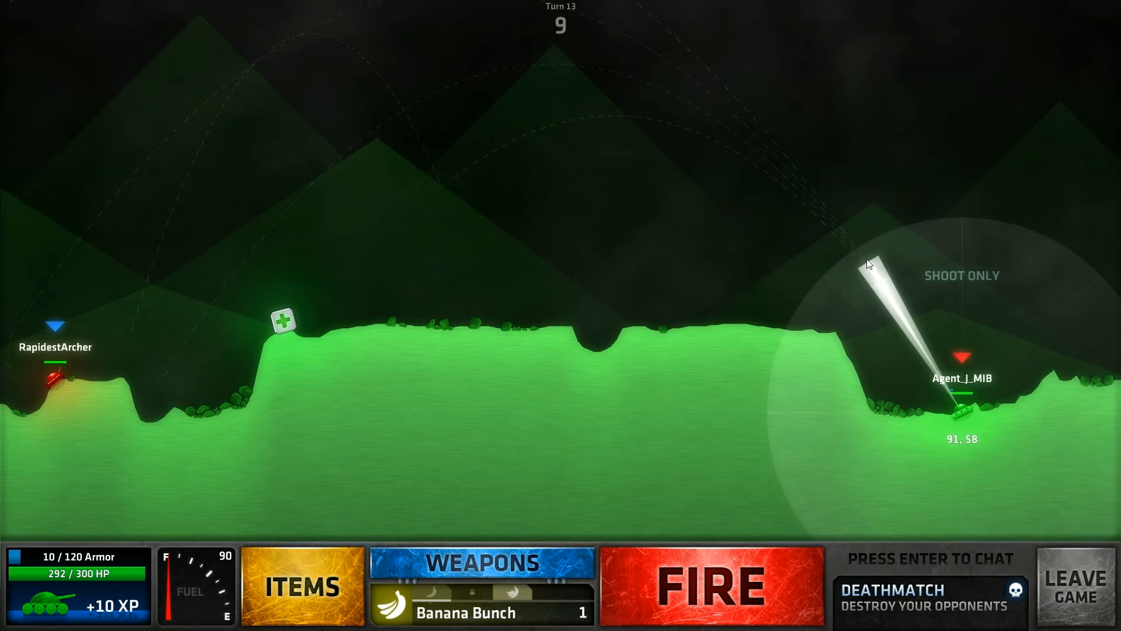
left_click(710, 593)
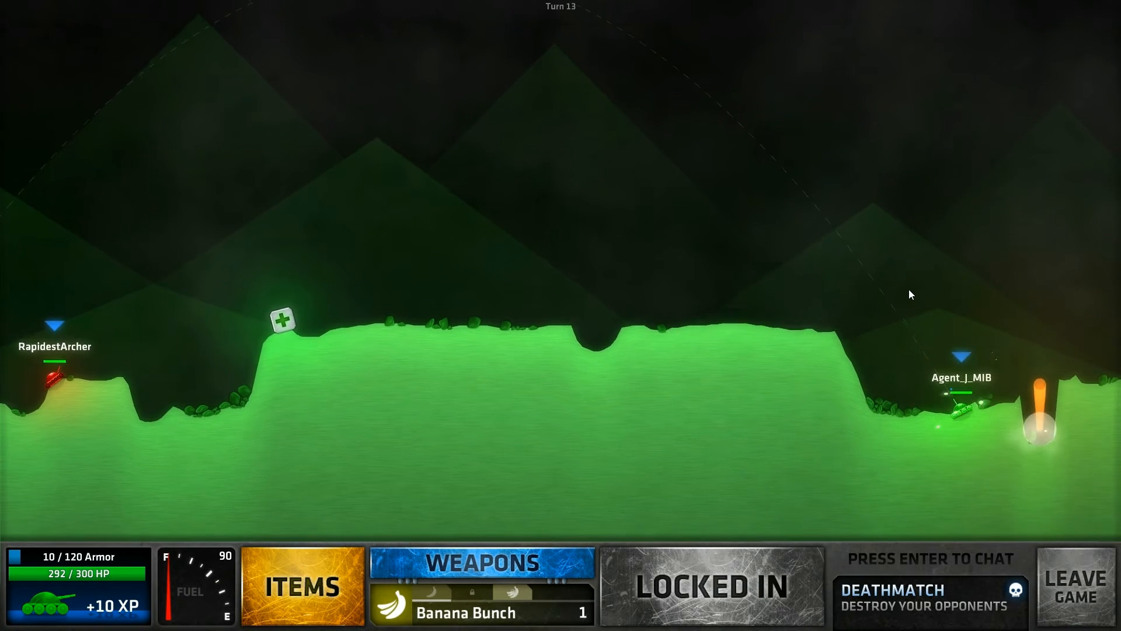
mouse_move(51, 382)
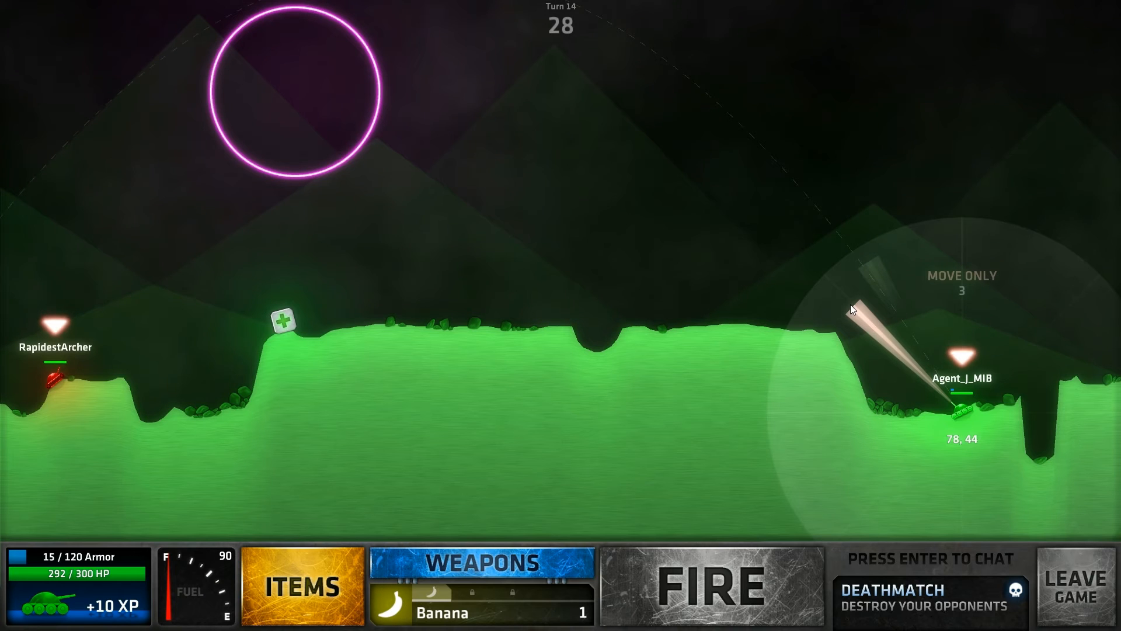
Choose the weapon for the following turn from the WEAPONS list
left_click(479, 561)
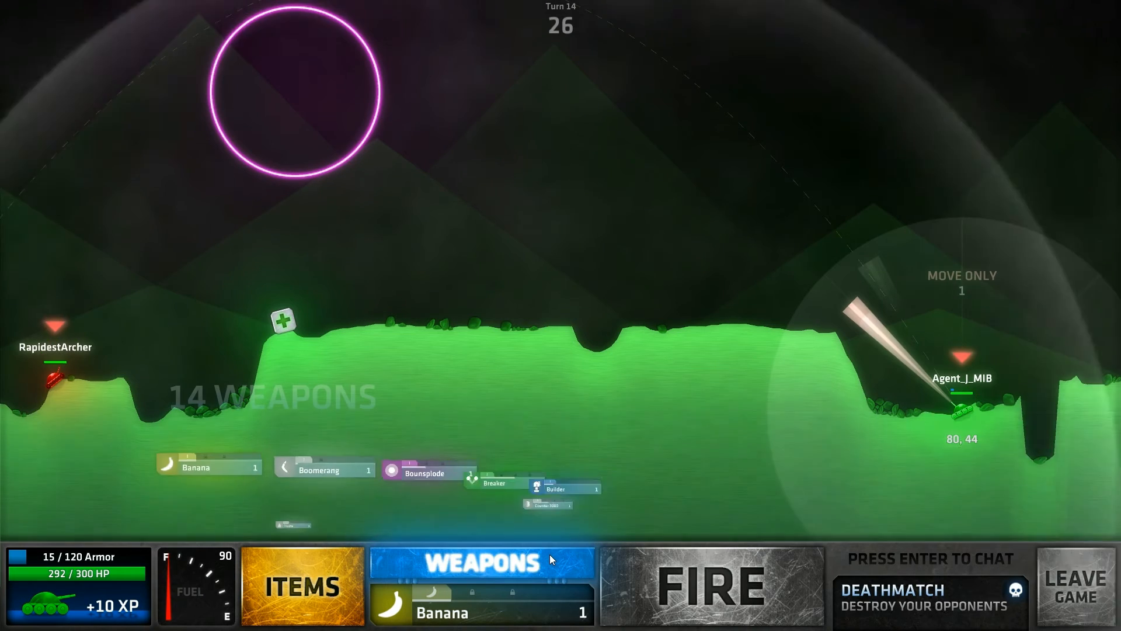
left_click(481, 562)
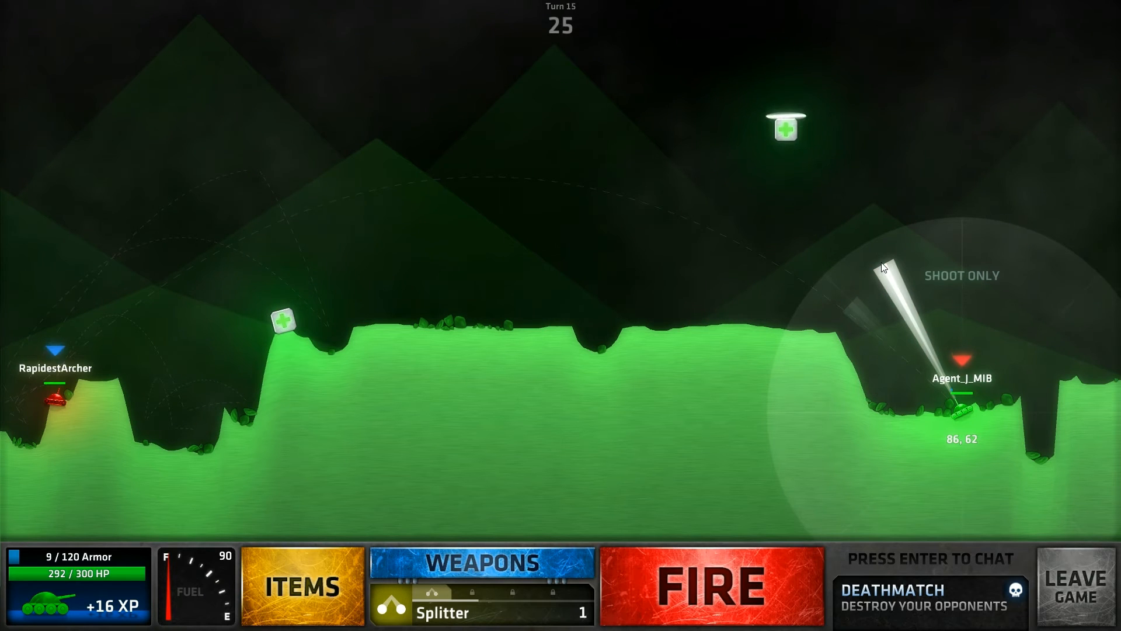
Aim and fire the Banana shot on turn 15 for a +5 XP hit
left_click(481, 562)
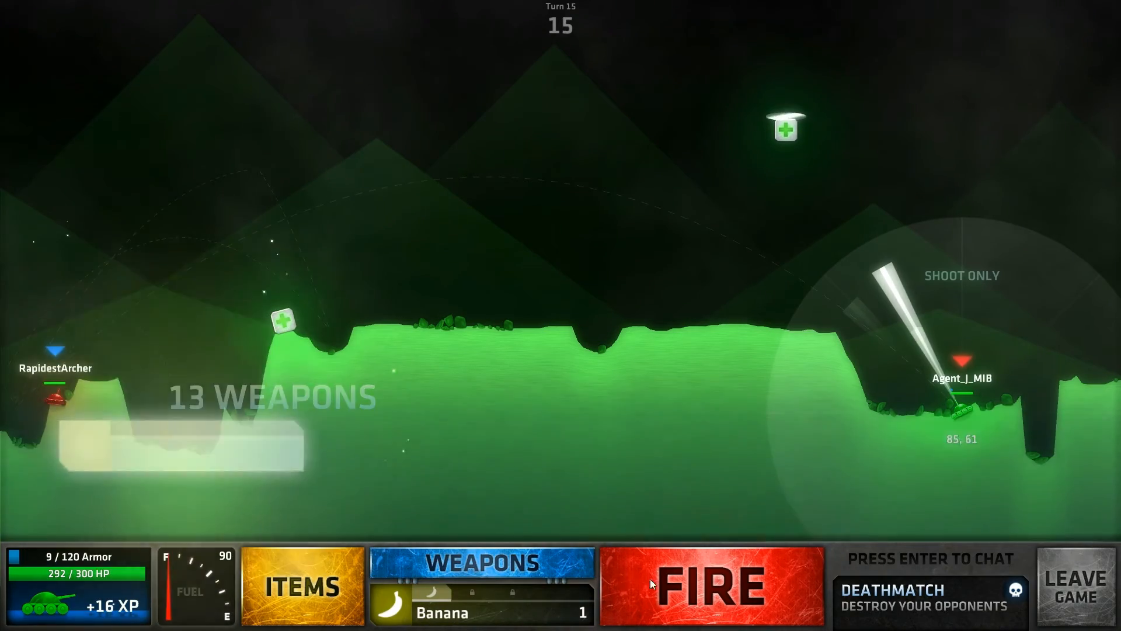
left_click(710, 585)
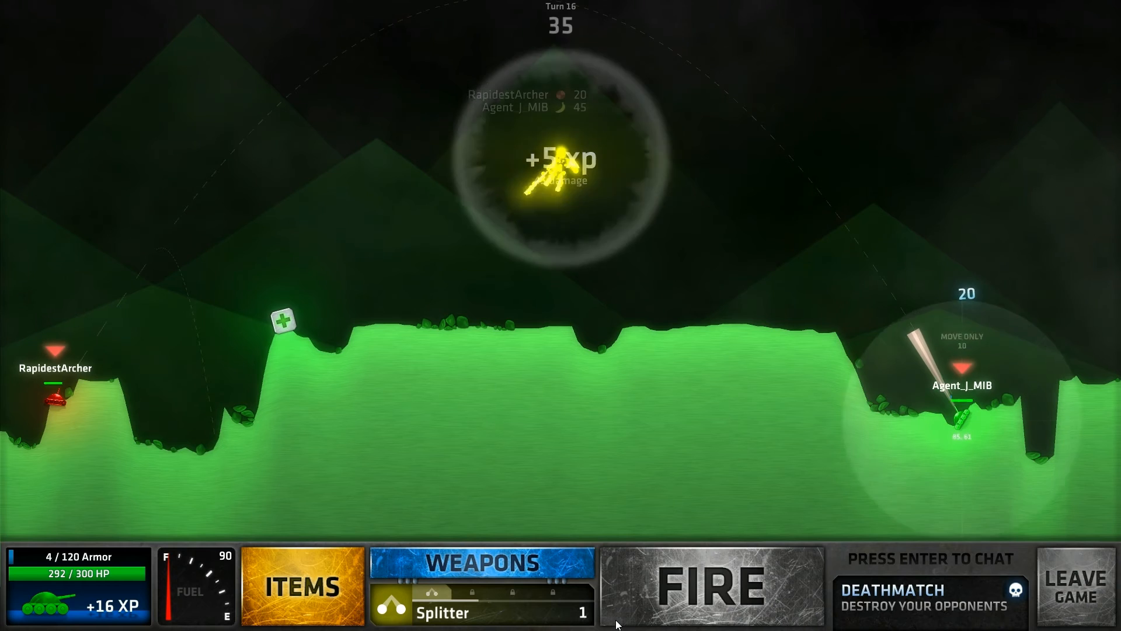
Select Spiker, aim it and fire at the opponent, raising match XP to +26
left_click(482, 562)
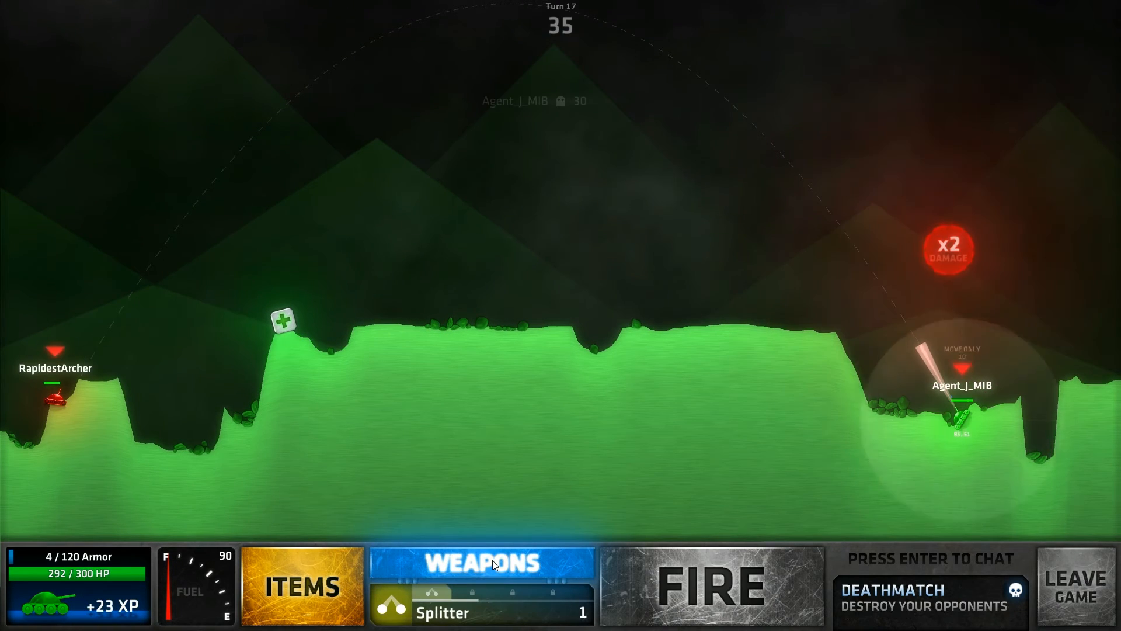
left_click(483, 562)
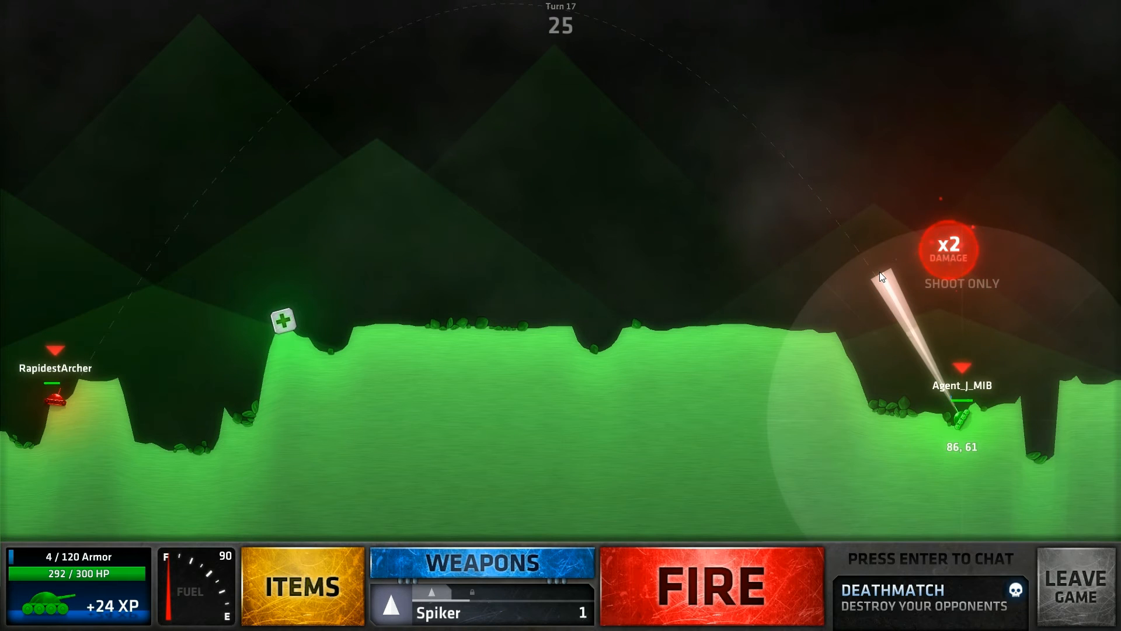
left_click(711, 591)
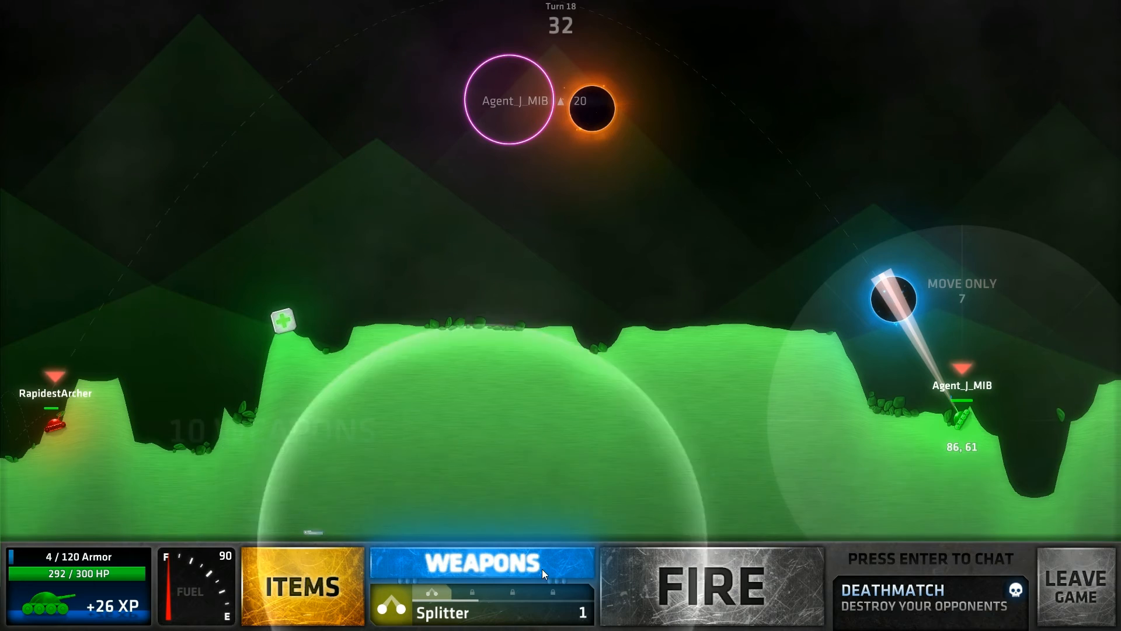
Pick Pins and Needles and fire it on turn 18
left_click(483, 562)
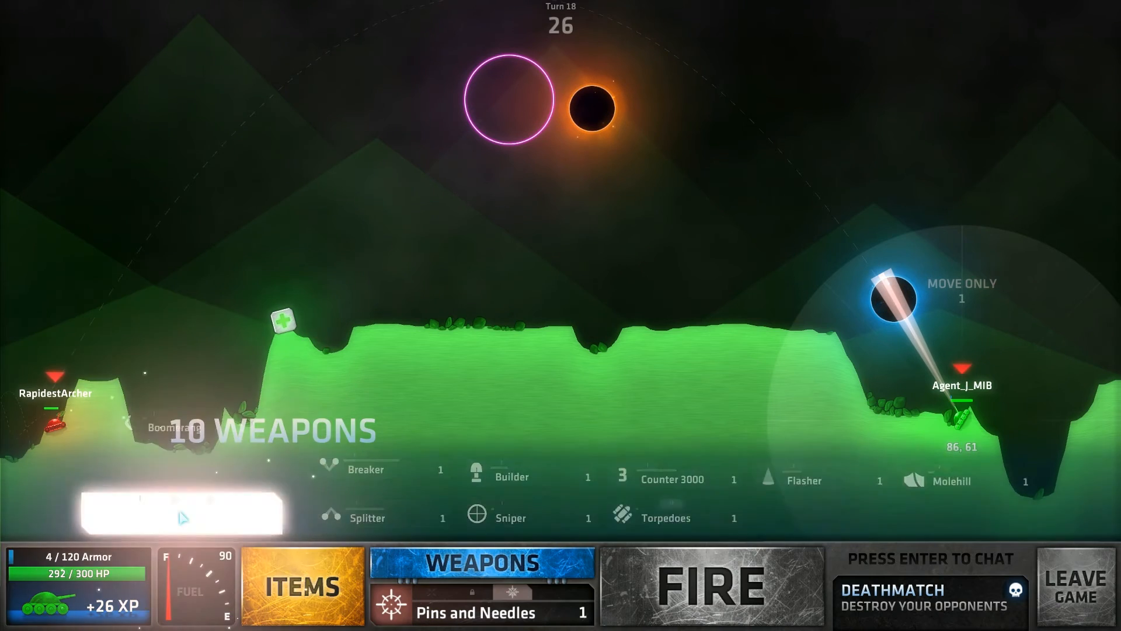
left_click(714, 594)
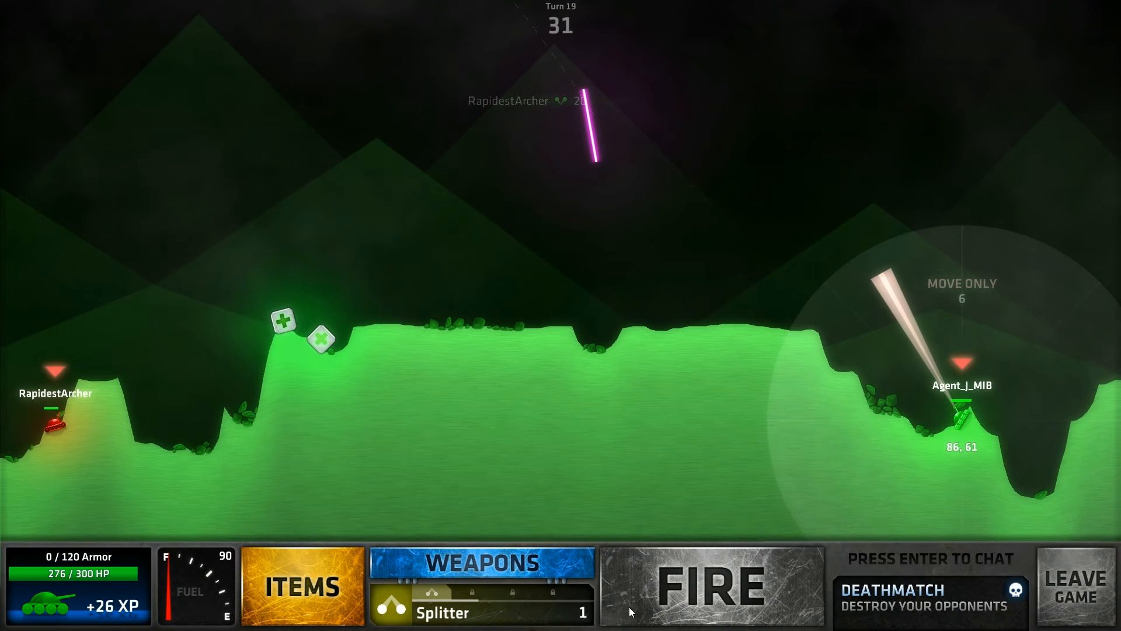
Pick Molehill and fire it on turn 19, leaving eight weapons
left_click(483, 562)
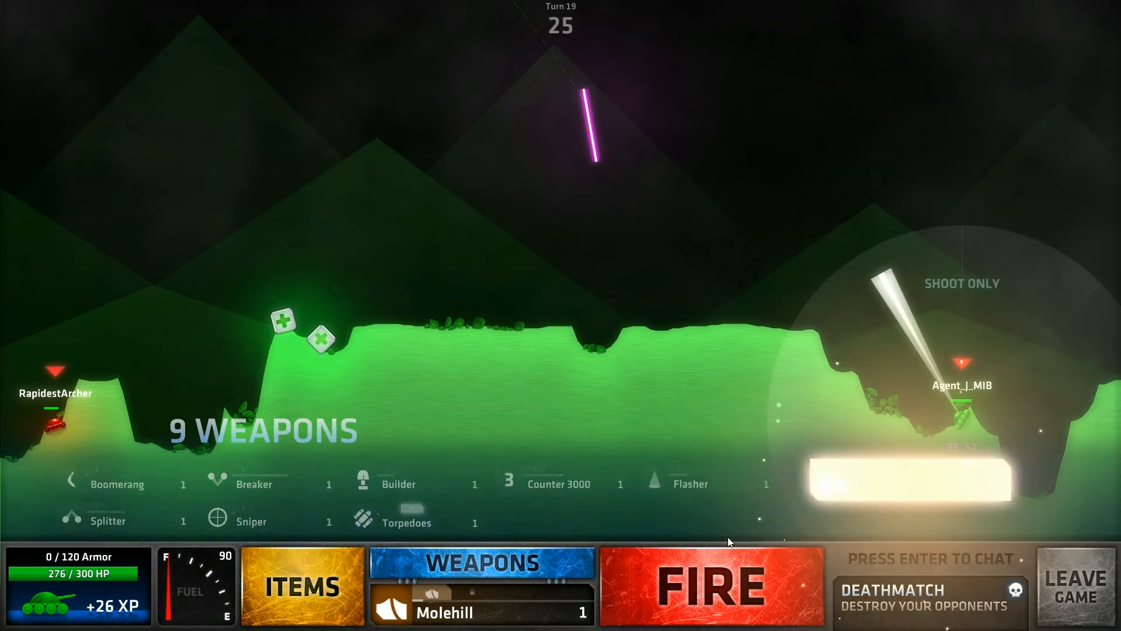
left_click(712, 589)
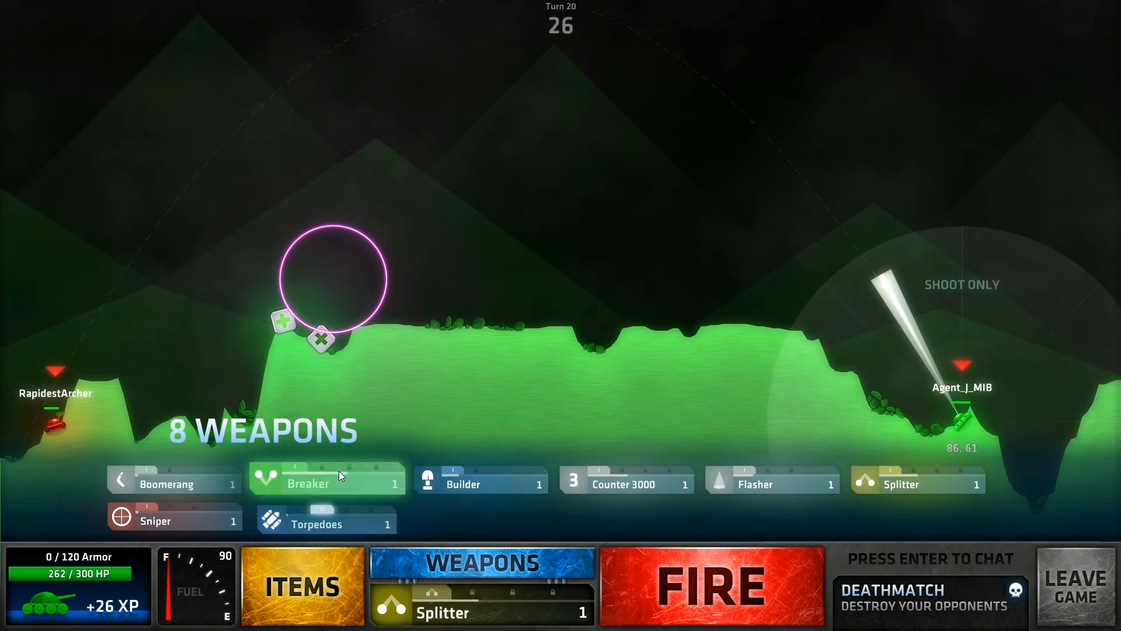
Launch the Builder shot on turn 20
left_click(481, 481)
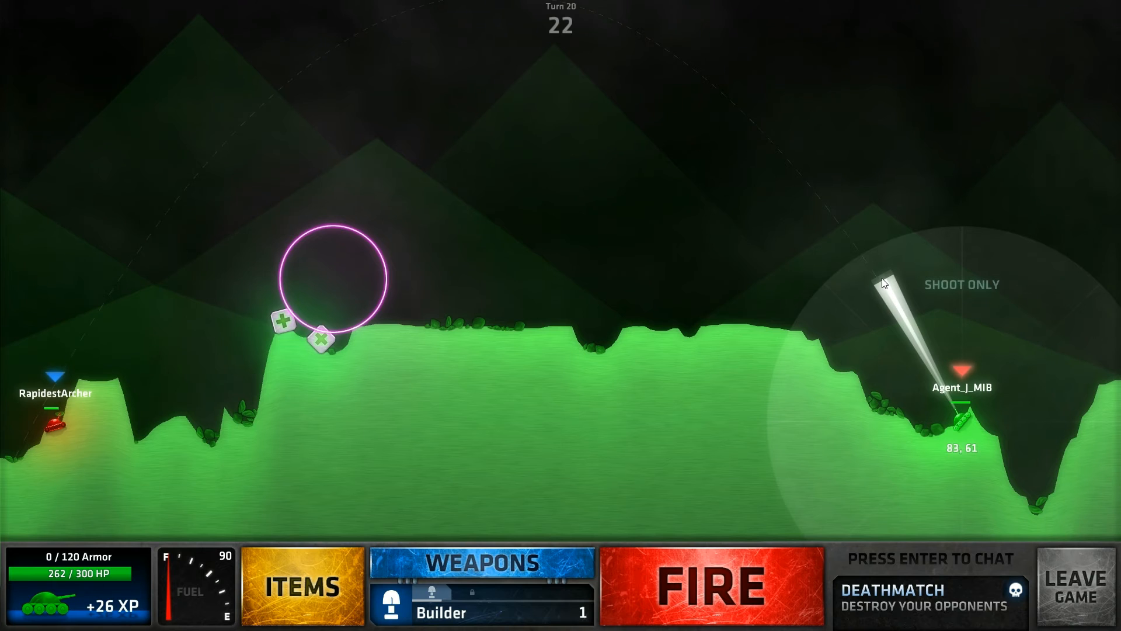
left_click(713, 591)
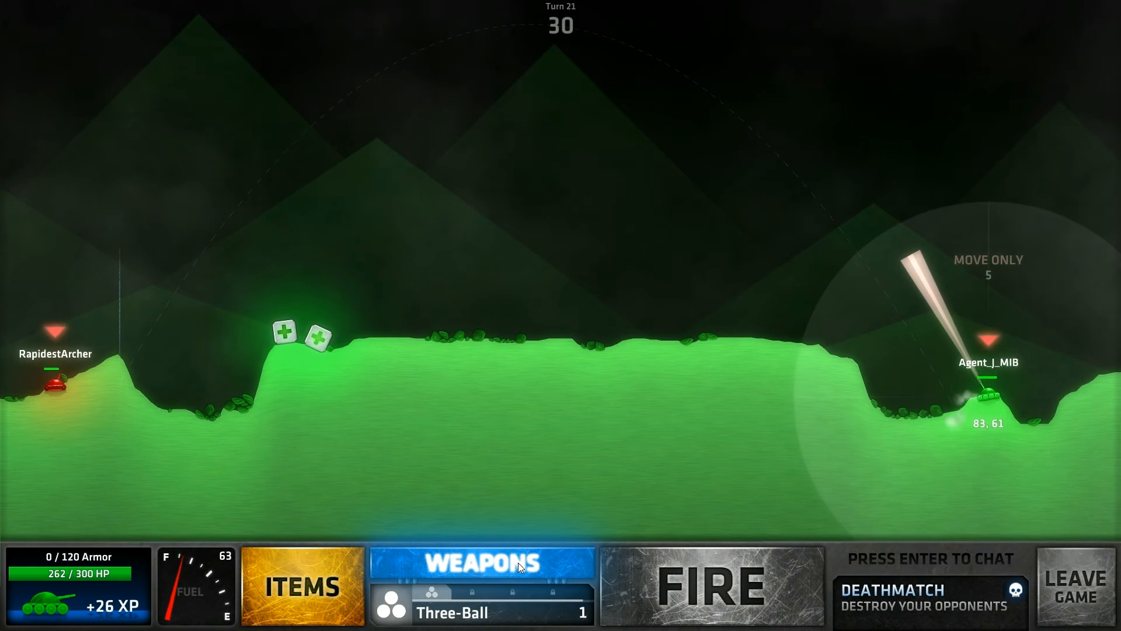
Switch to Flower and fire it at the opponent, lifting XP to +28
left_click(479, 563)
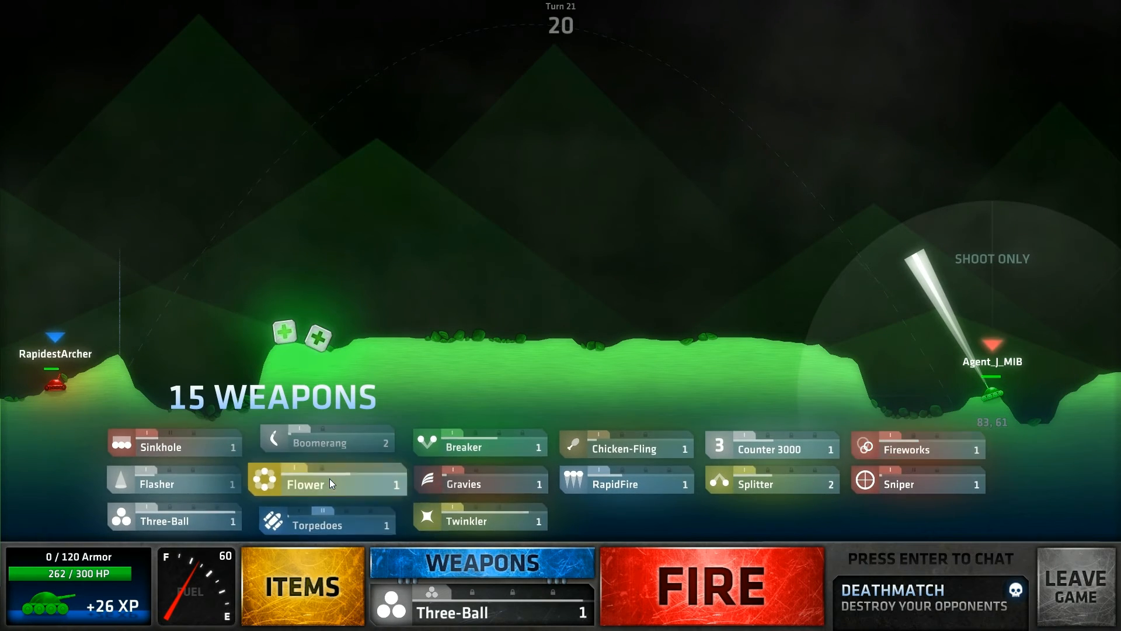
left_click(327, 484)
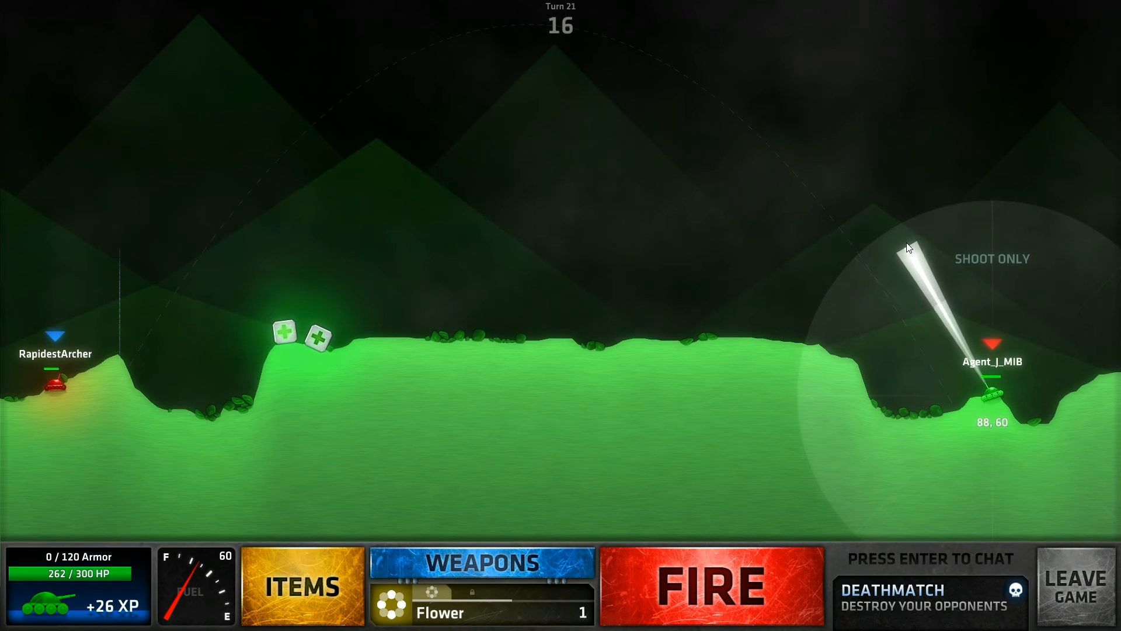
left_click(712, 591)
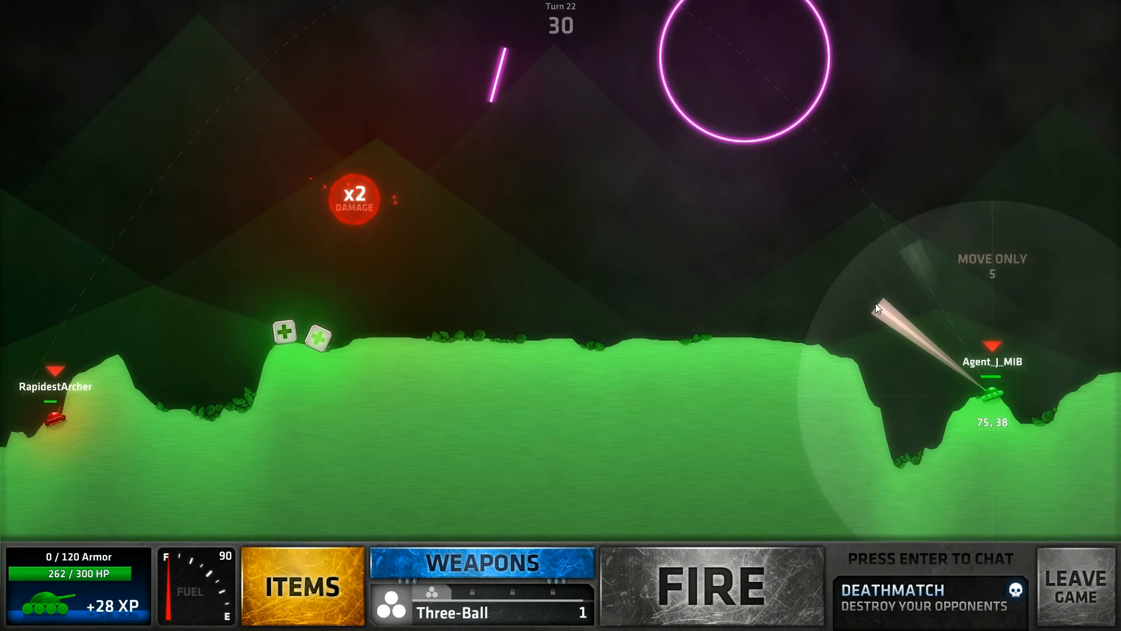
Choose RapidFire and launch the volley at the opponent on turn 22
left_click(480, 563)
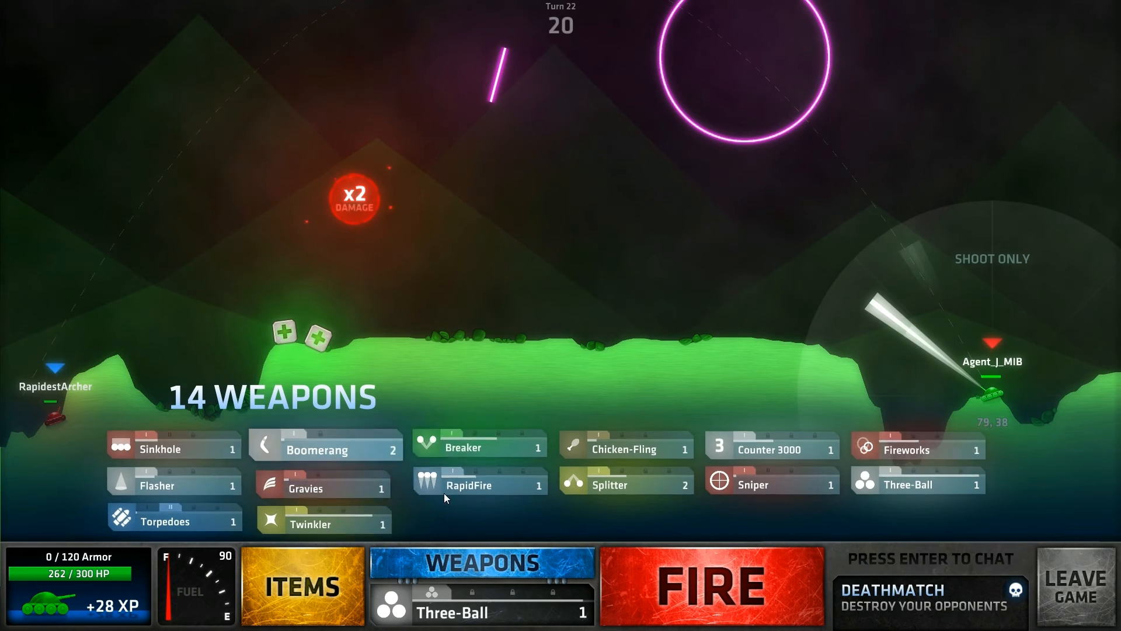
left_click(480, 484)
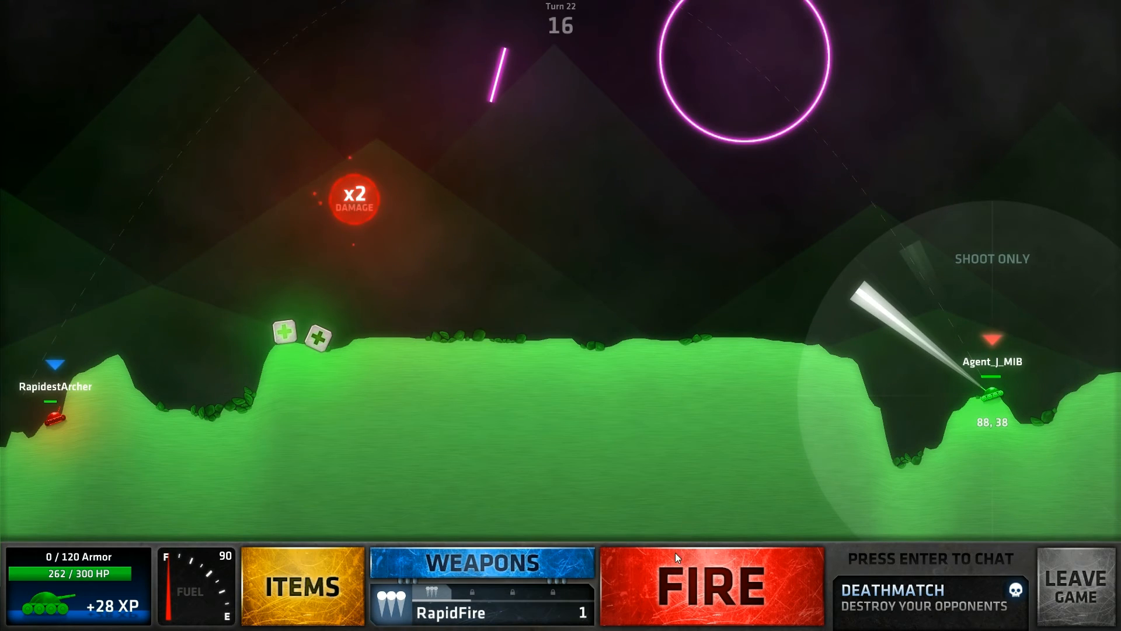
left_click(710, 591)
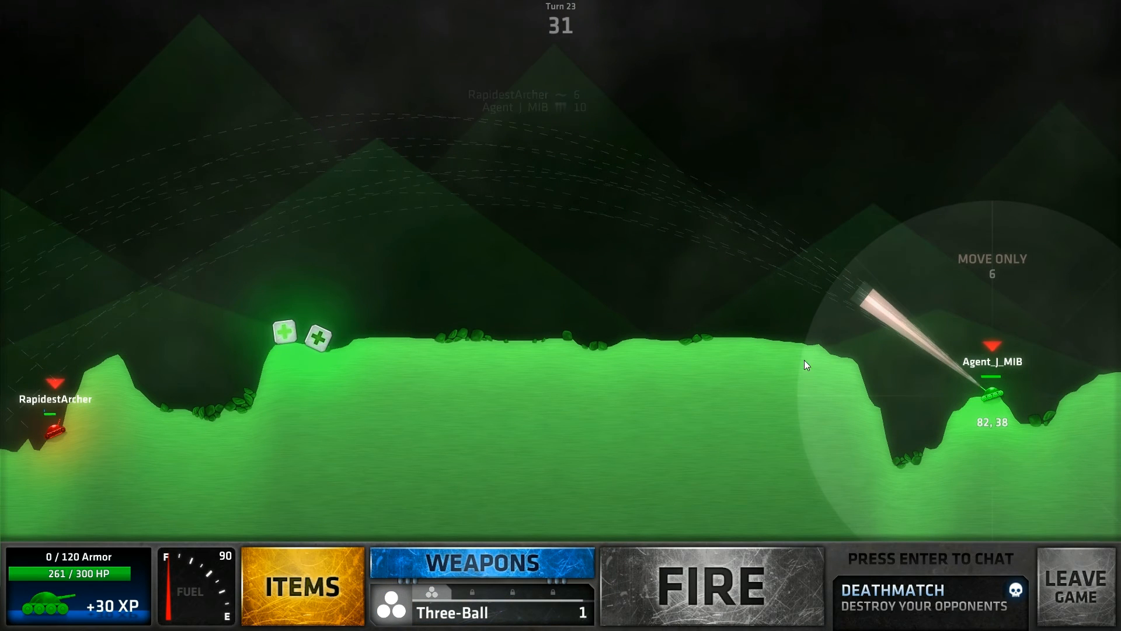
Choose Three-Ball and fire it on turn 23, pushing XP to +34
left_click(480, 561)
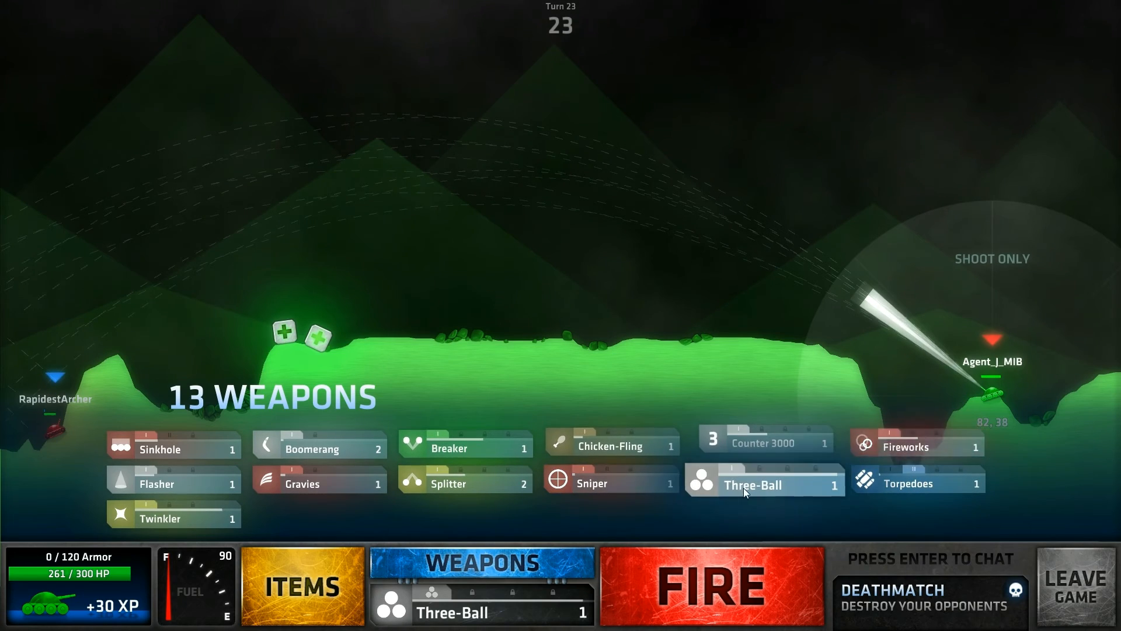
left_click(710, 589)
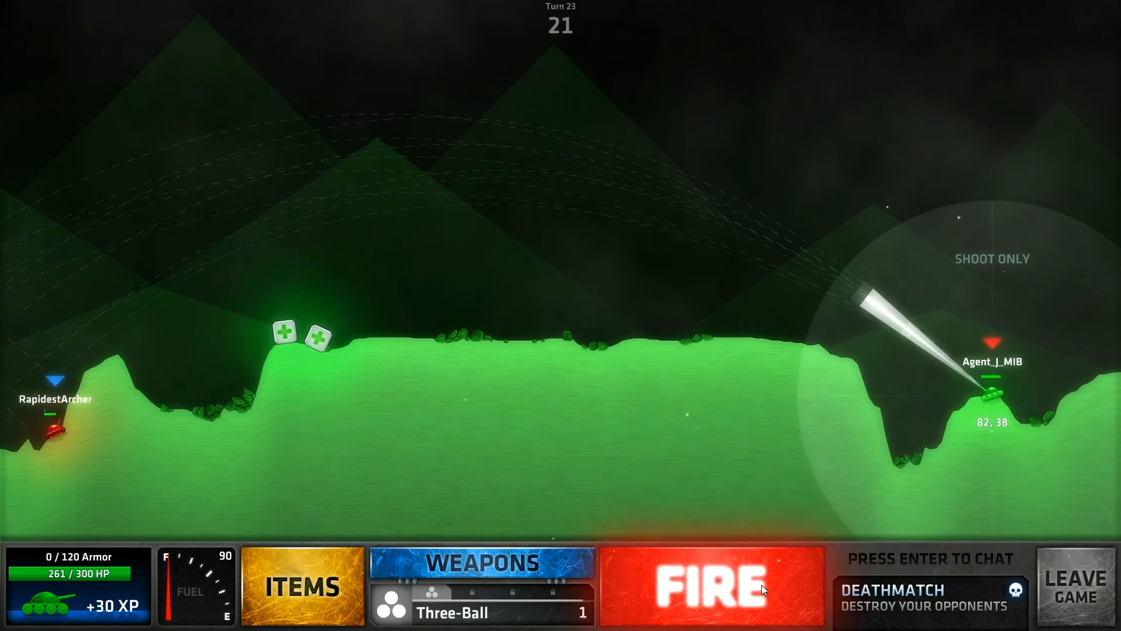
left_click(721, 590)
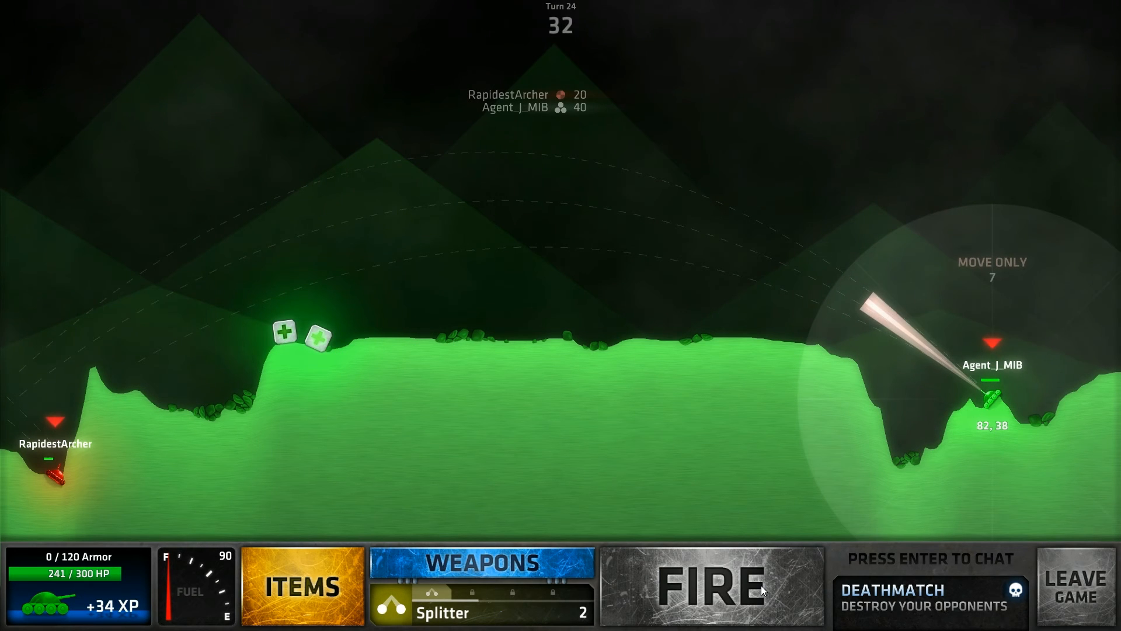
Pick Fireworks and land a 64-damage hit, leaving the opponent at 5 HP
left_click(479, 562)
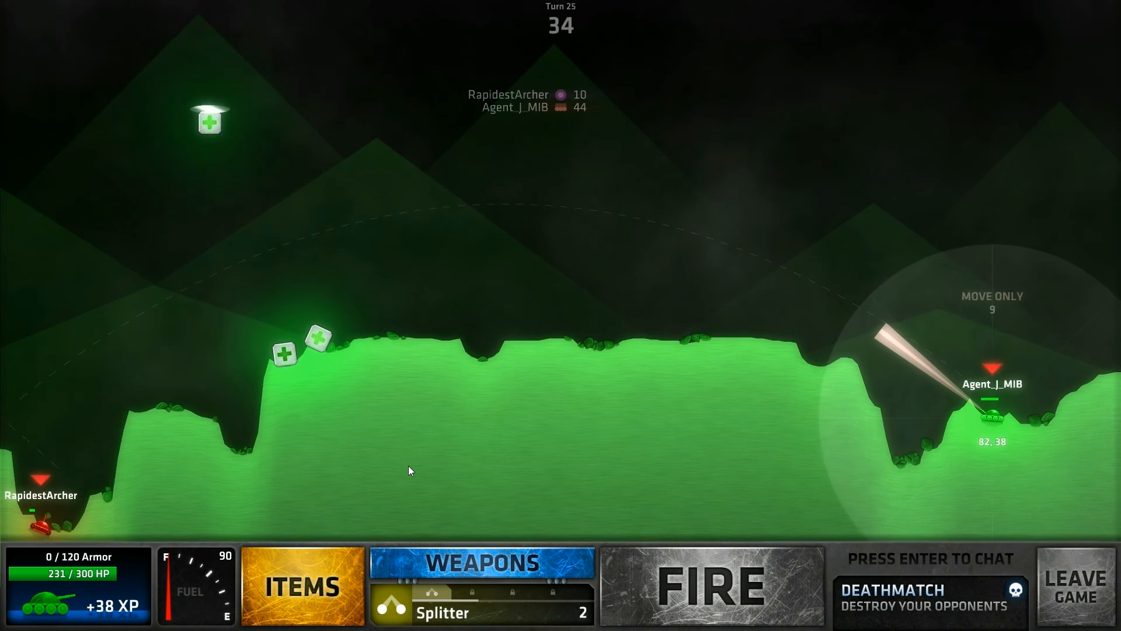
left_click(483, 562)
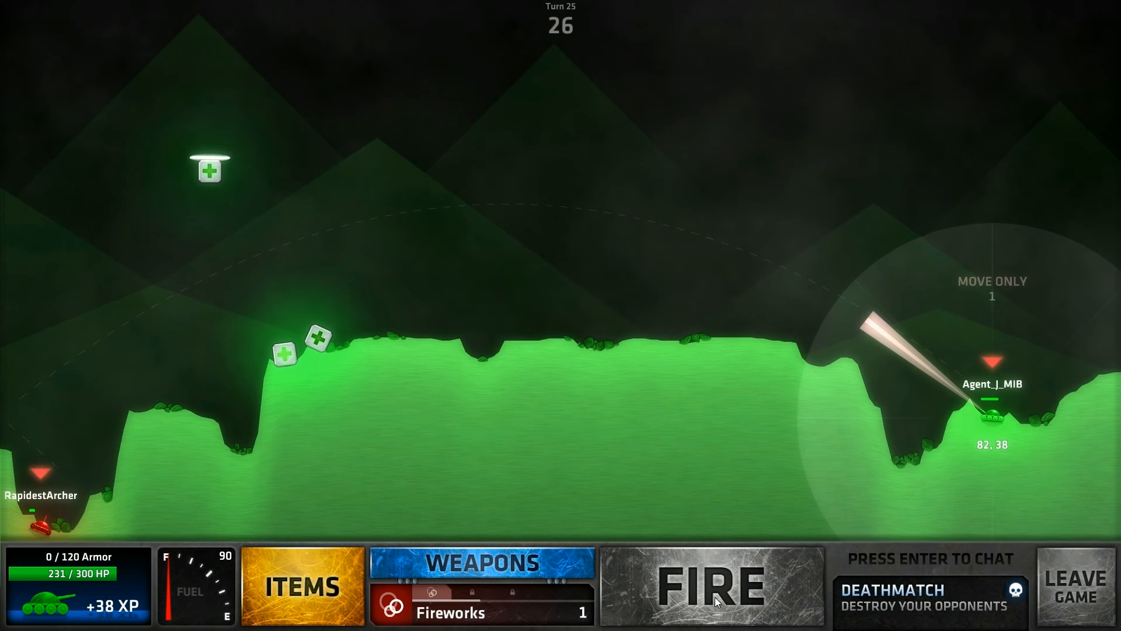
left_click(717, 600)
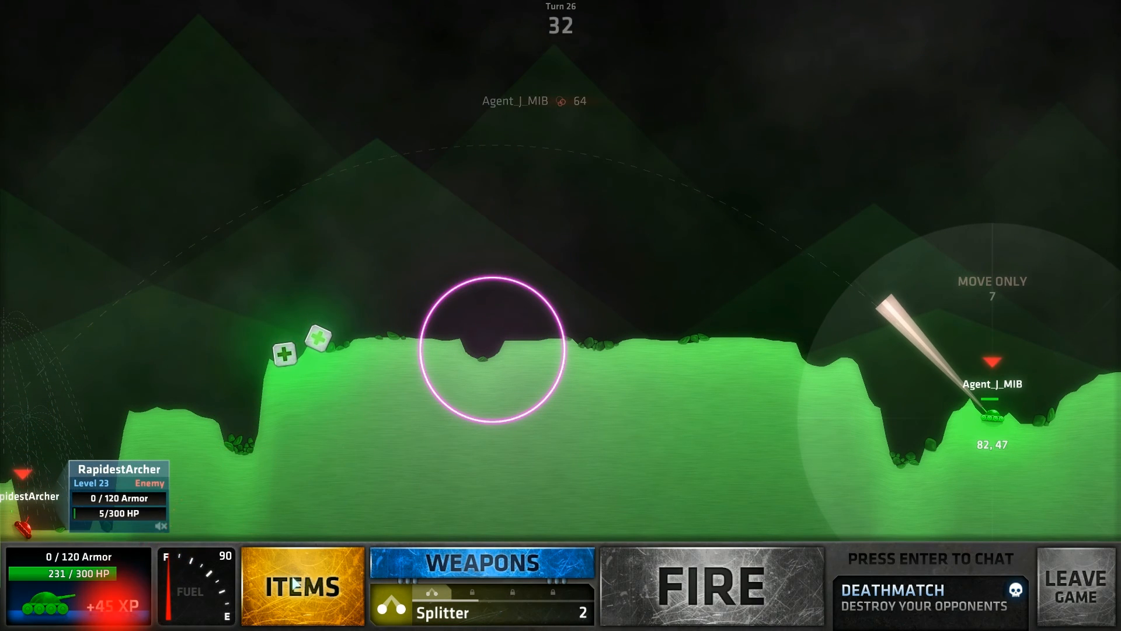
Choose Flasher and launch it at the opponent on turn 26
left_click(483, 561)
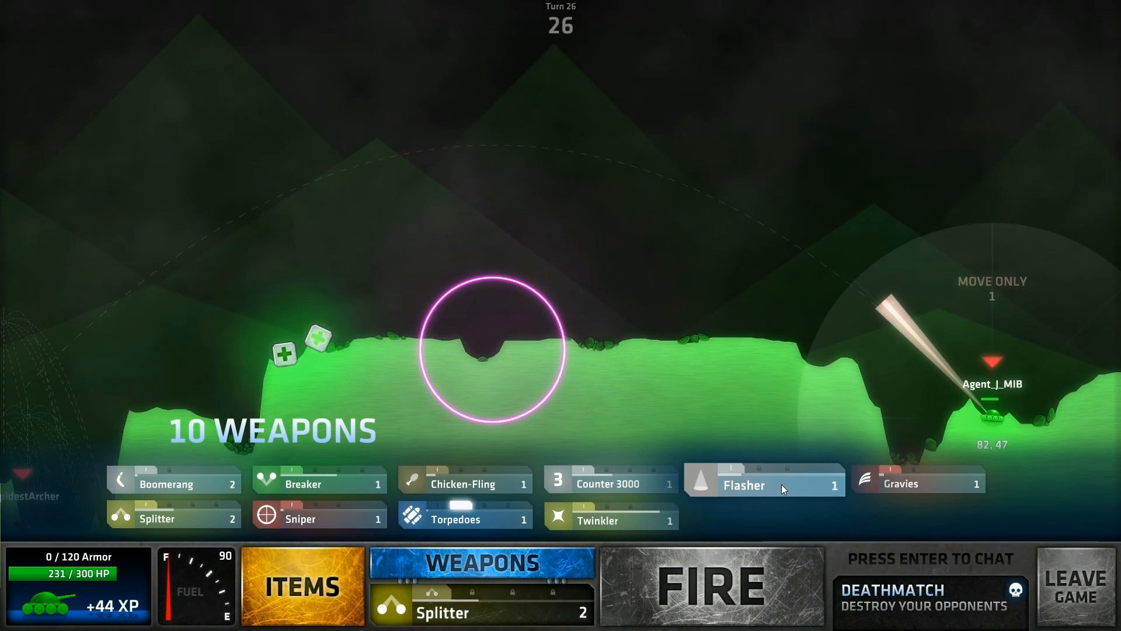
left_click(763, 485)
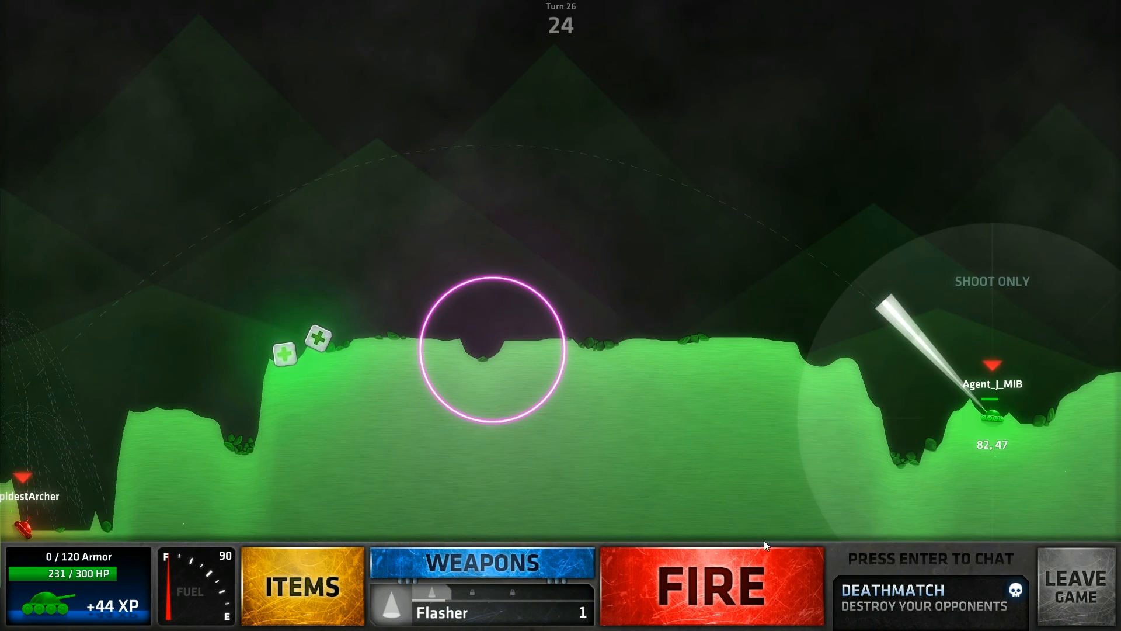
left_click(710, 586)
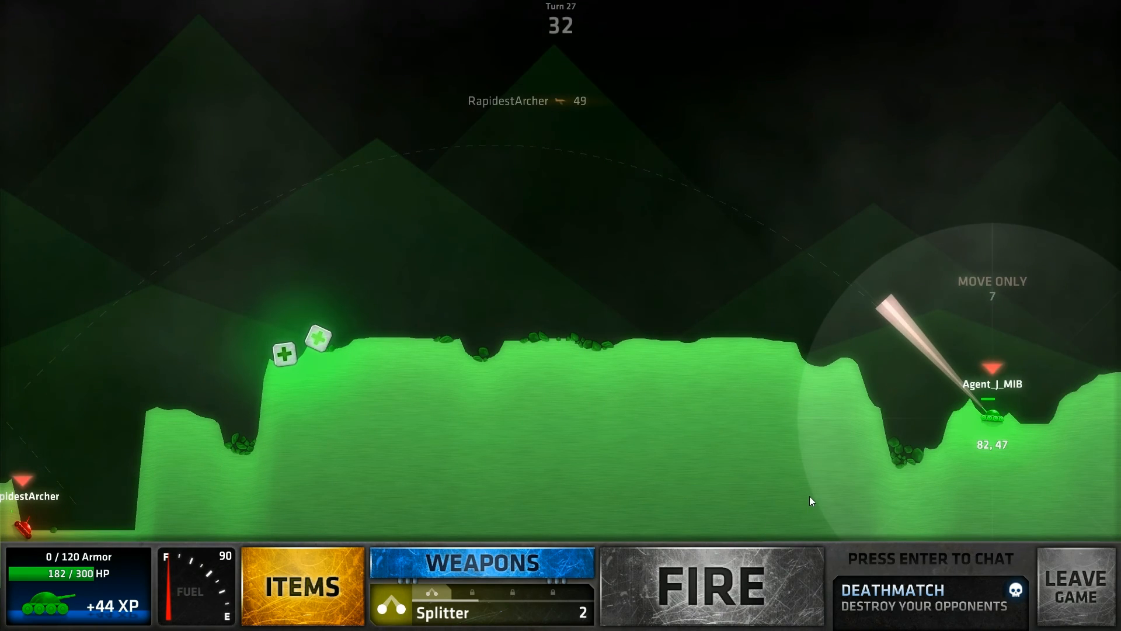
Choose Gravies and fire it, leaving two black holes above the valley
left_click(482, 564)
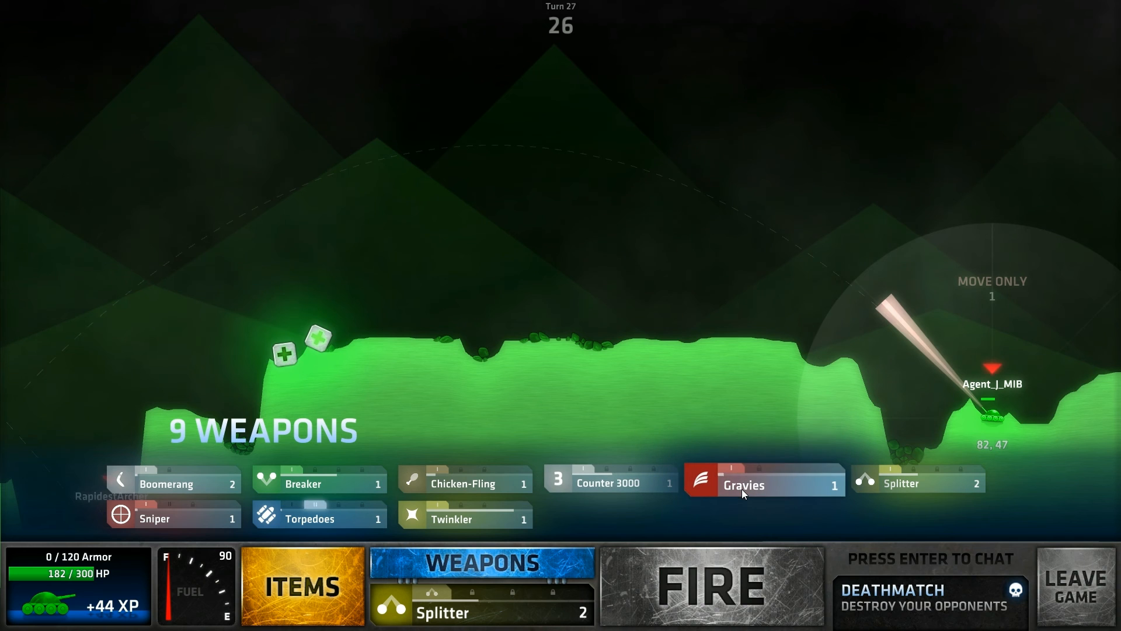
left_click(745, 484)
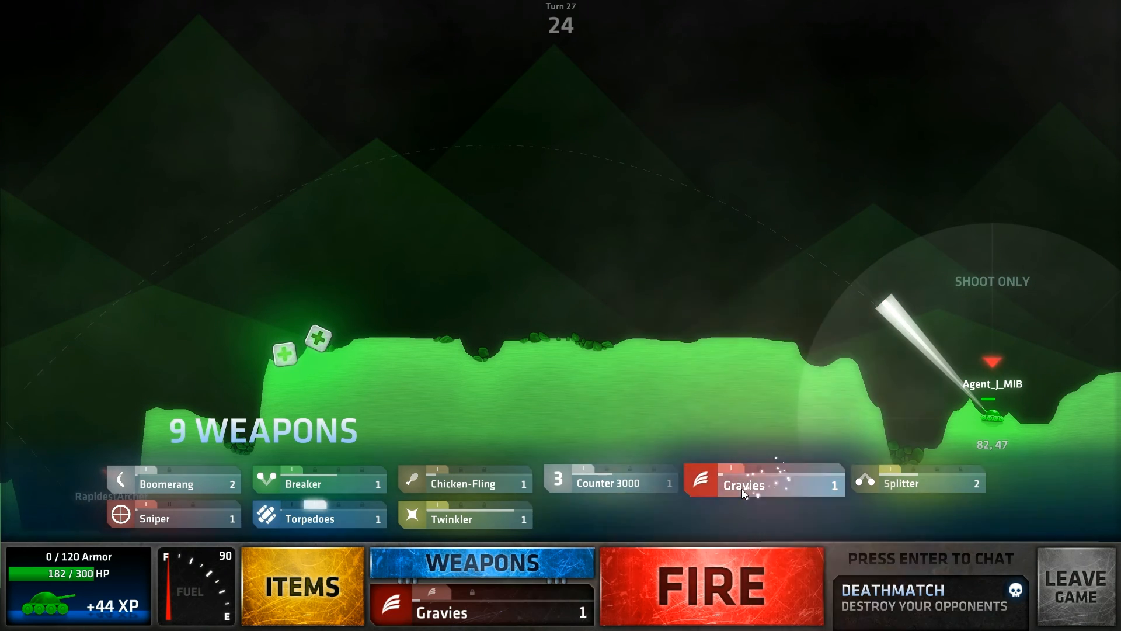
left_click(717, 583)
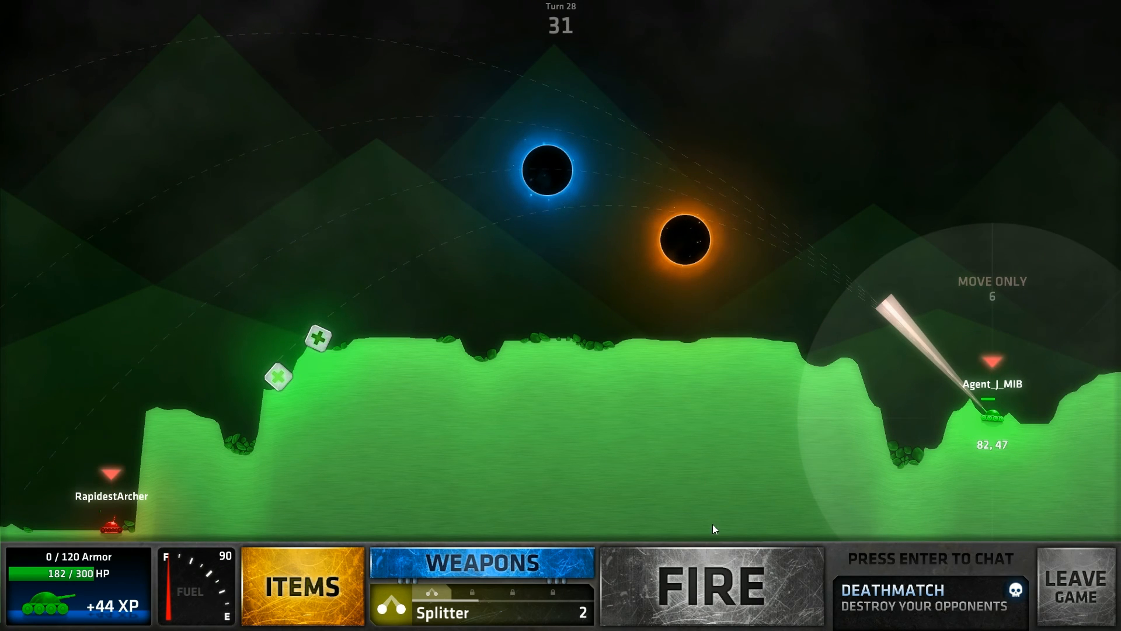
Arm Torpedoes and aim a steep shot that wins the deathmatch with 348 damage as MVP
left_click(477, 561)
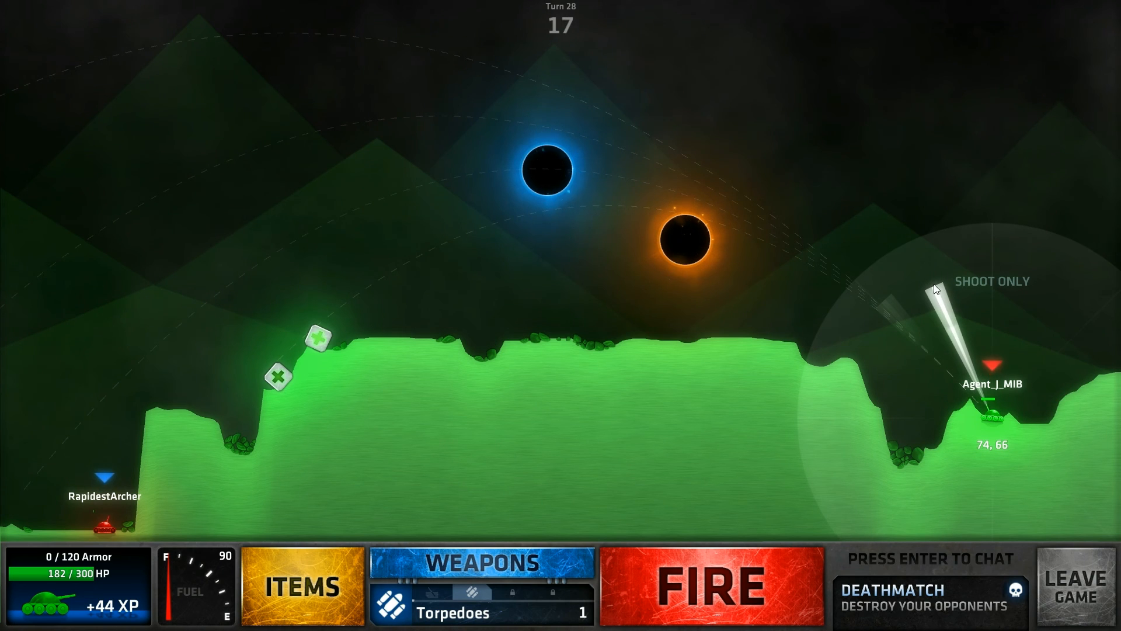
left_click(707, 587)
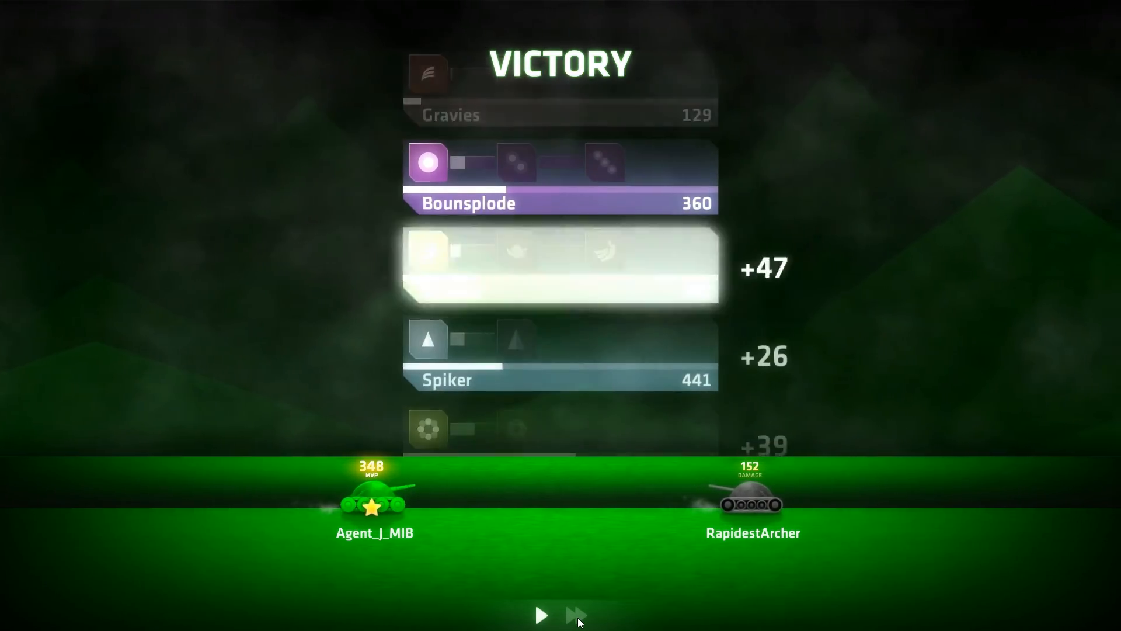
Fast-forward the victory screen's weapon XP tally for Spiker, Flower and RapidFire
left_click(577, 614)
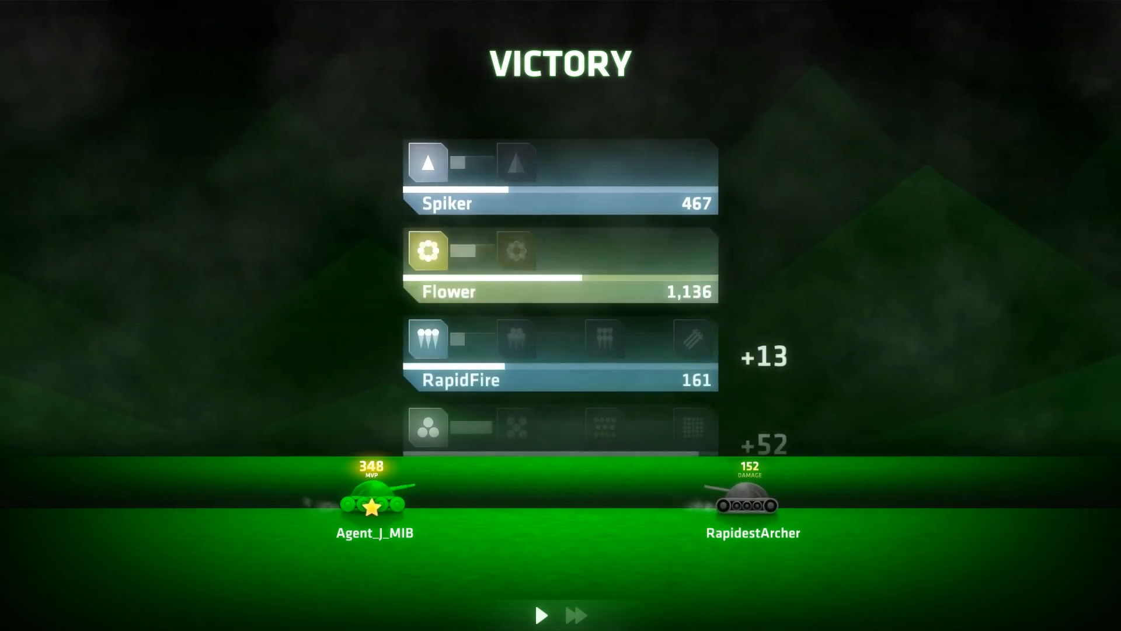